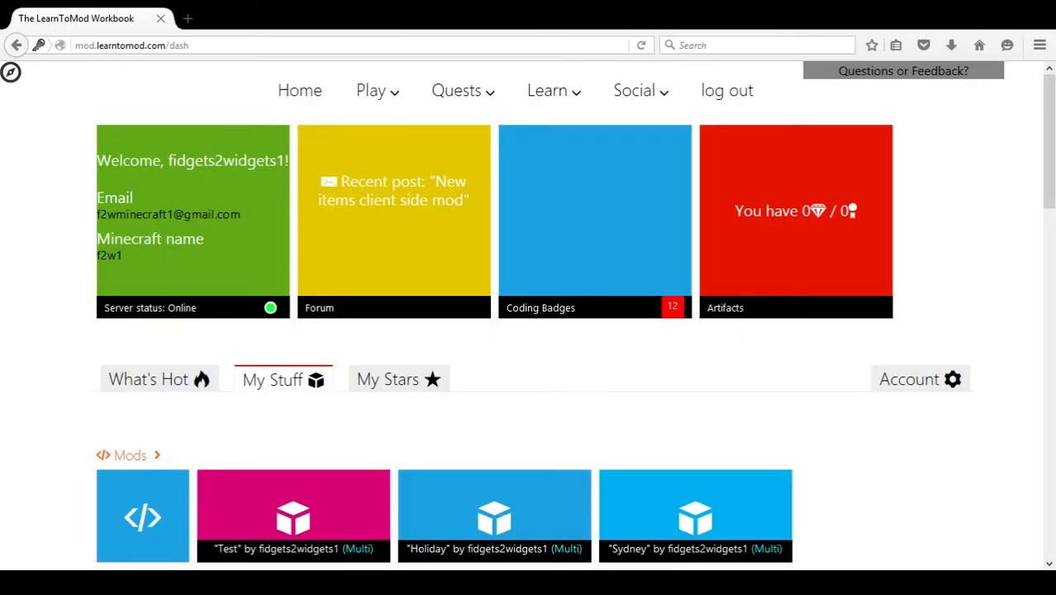
{"action": "mouse_move", "coordinate": [790, 112]}
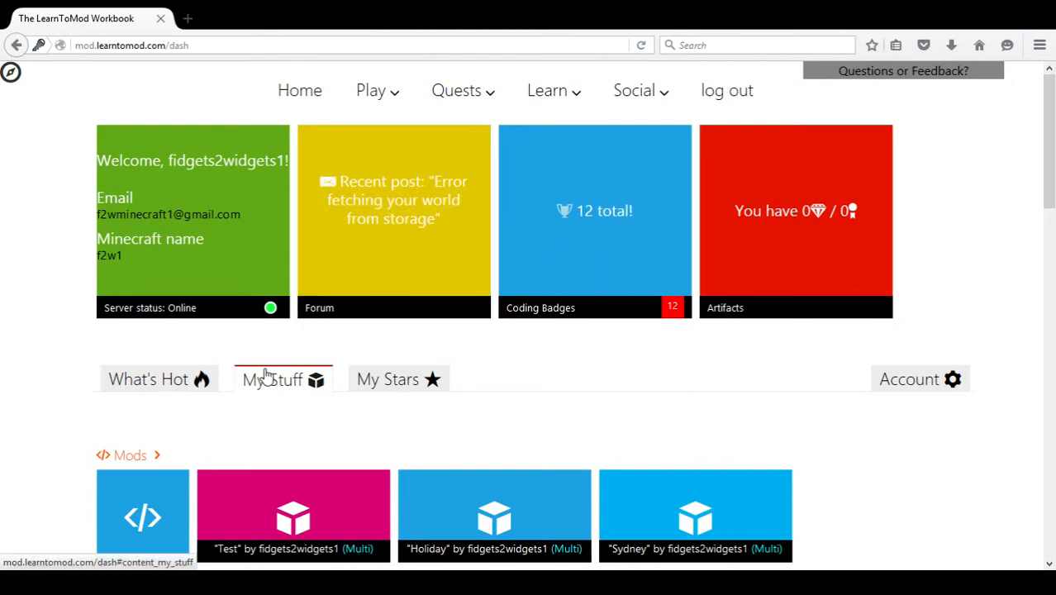
Scroll the My Stuff tab down to the Texture Packs section.
{"action": "scroll", "scroll_direction": "down", "scroll_amount": 3}
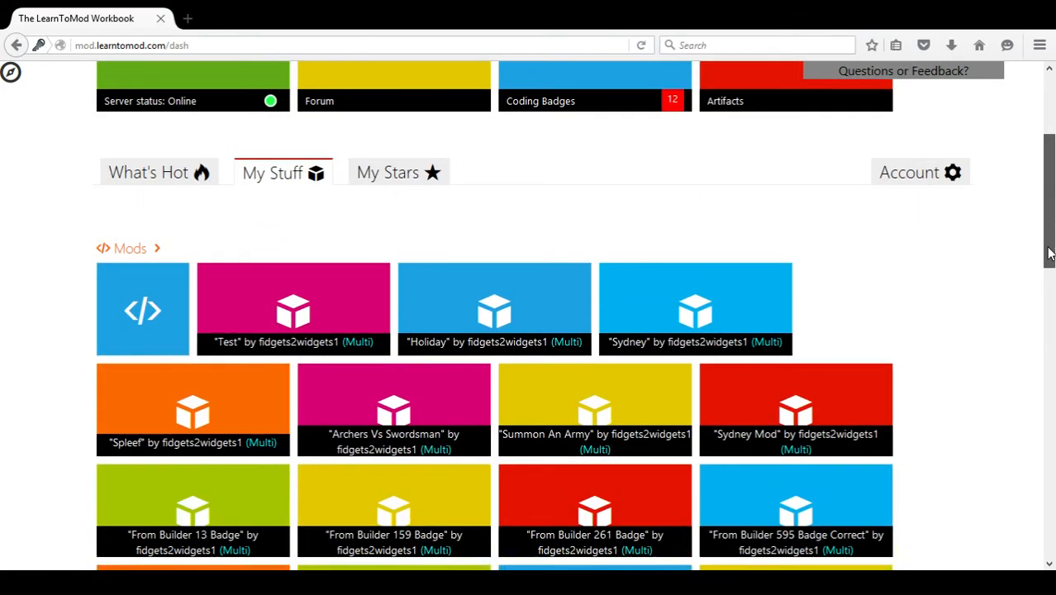
{"action": "scroll", "scroll_direction": "down", "scroll_amount": 3}
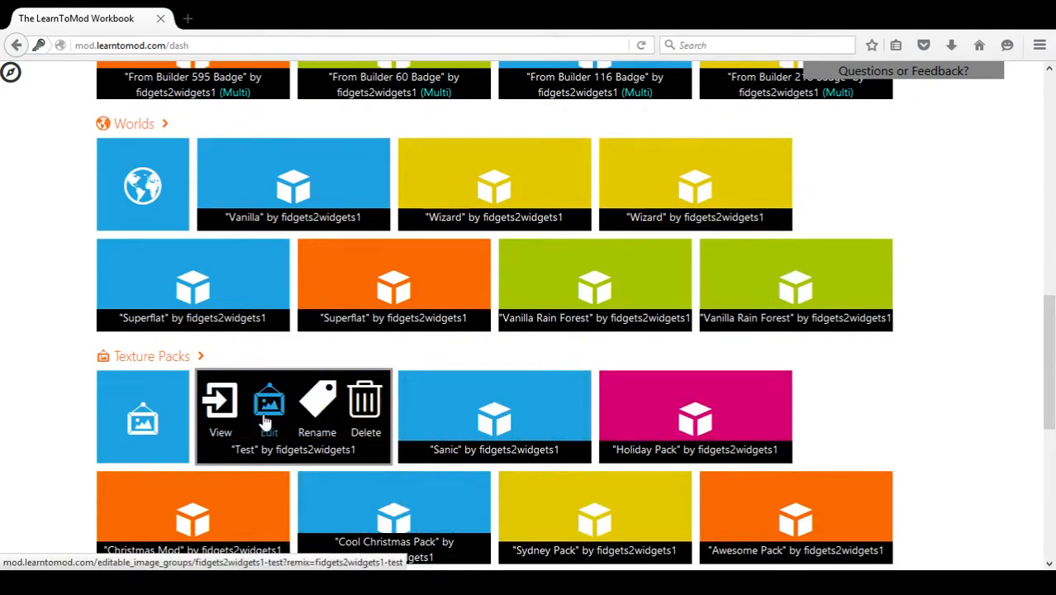
Redeploy the Test texture pack, download it once deployed, and return to the dashboard.
{"action": "left_click", "coordinate": [268, 401]}
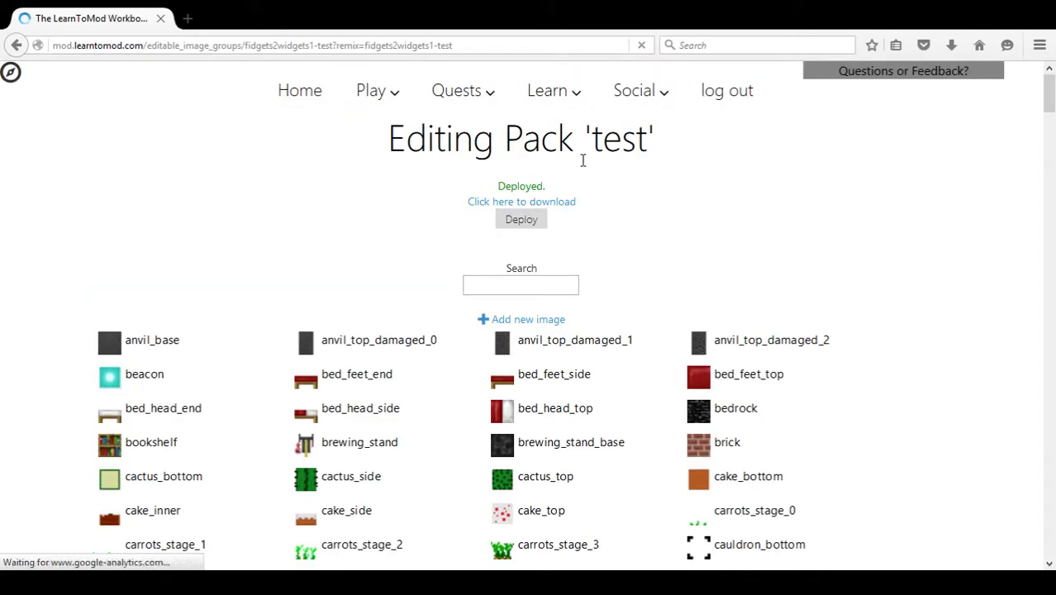
{"action": "left_click", "coordinate": [520, 219]}
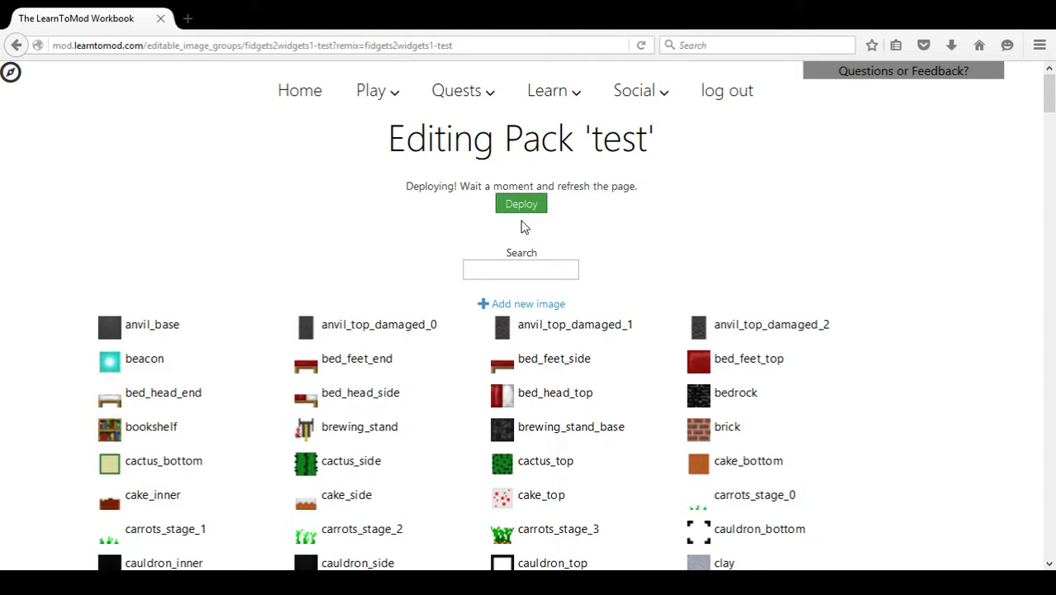
{"action": "mouse_move", "coordinate": [589, 227]}
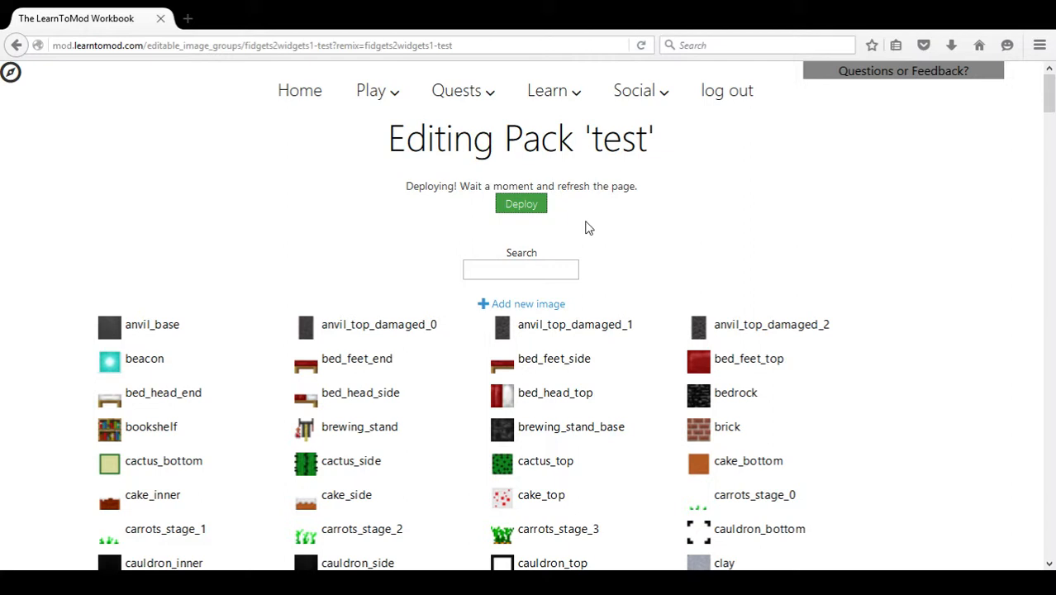
{"action": "left_click", "coordinate": [642, 46]}
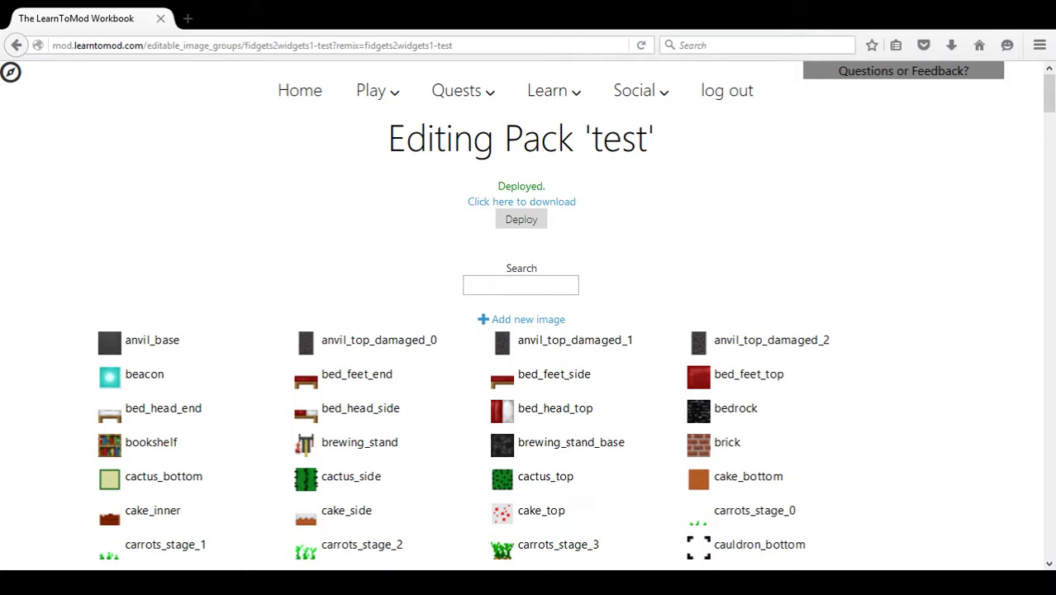
{"action": "left_click", "coordinate": [522, 202]}
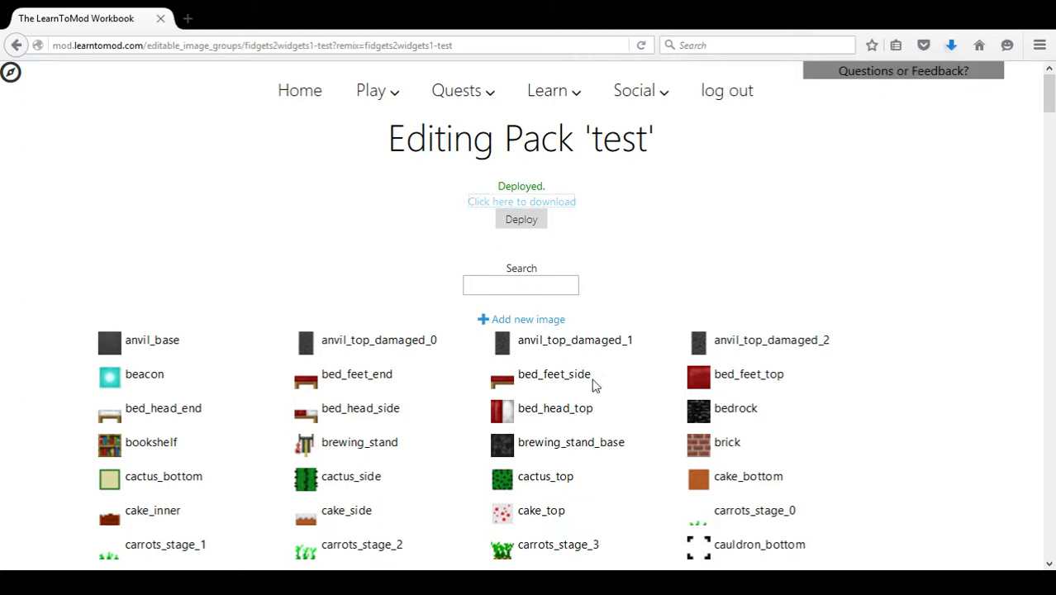
{"action": "mouse_move", "coordinate": [443, 192]}
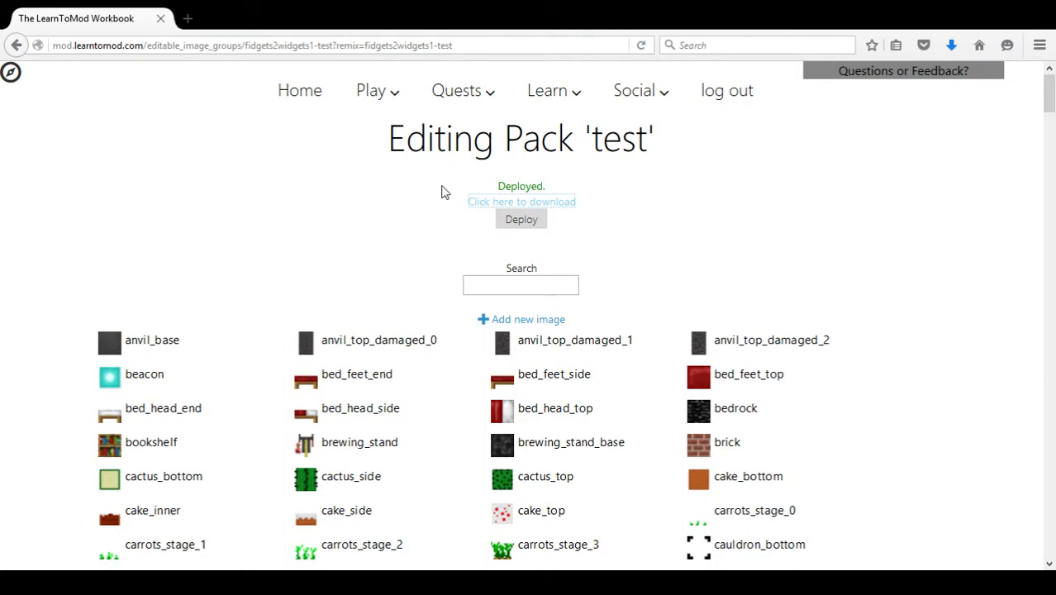
{"action": "left_click", "coordinate": [299, 91]}
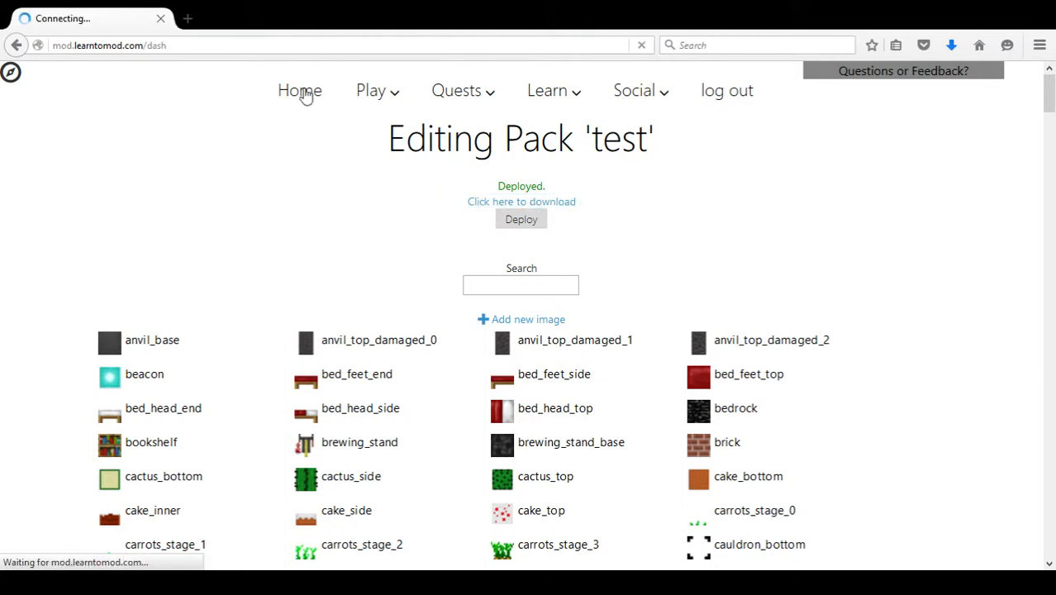
From the dashboard's Texture Packs section, open the Test pack's View page.
{"action": "left_click", "coordinate": [299, 91]}
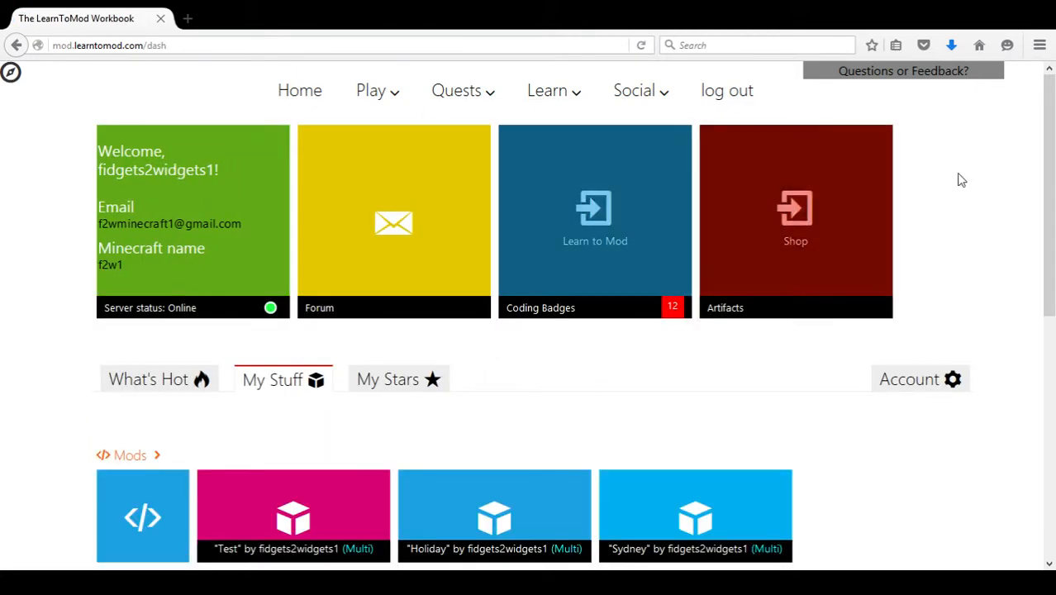
{"action": "scroll", "scroll_direction": "down", "scroll_amount": 3}
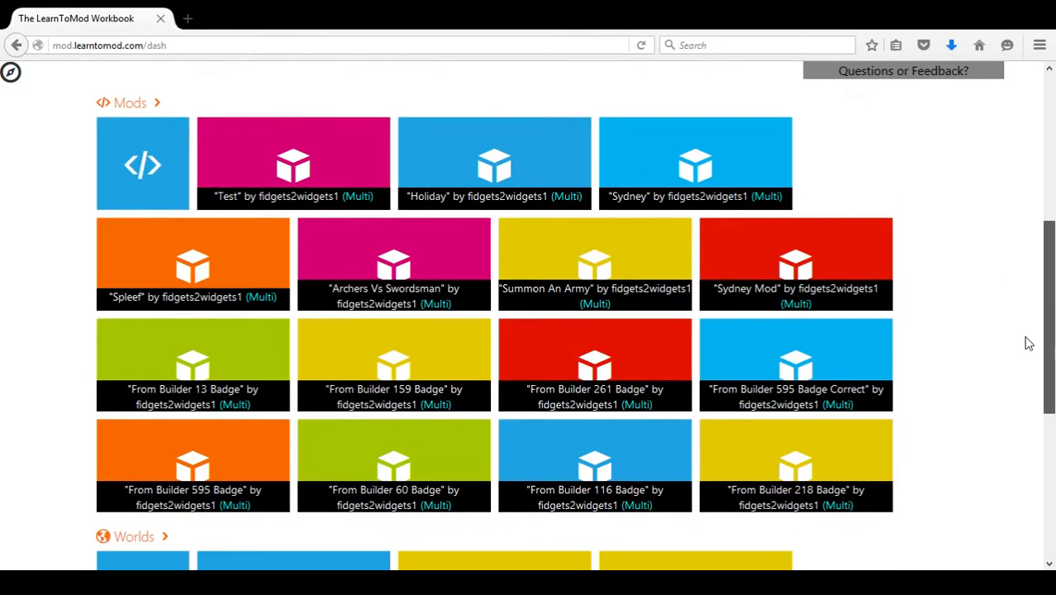
{"action": "scroll", "scroll_direction": "down", "scroll_amount": 3}
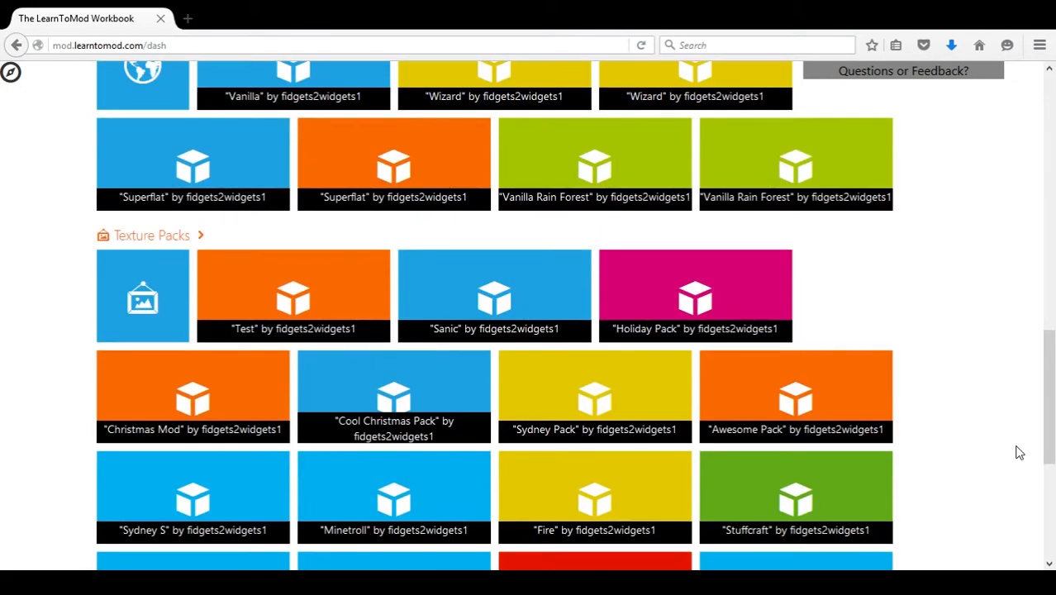
{"action": "mouse_move", "coordinate": [293, 295]}
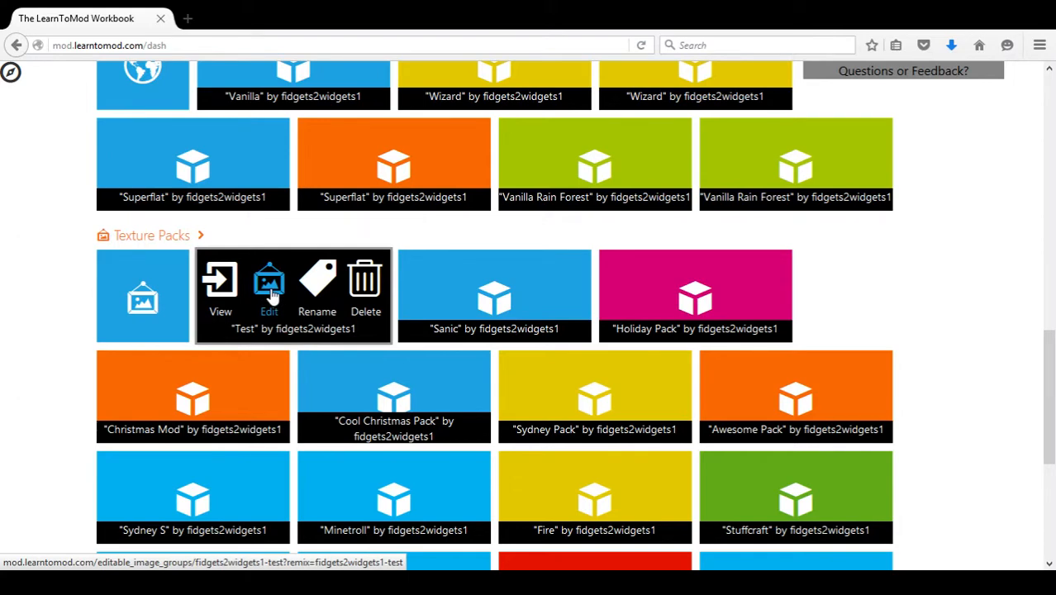
{"action": "left_click", "coordinate": [219, 289]}
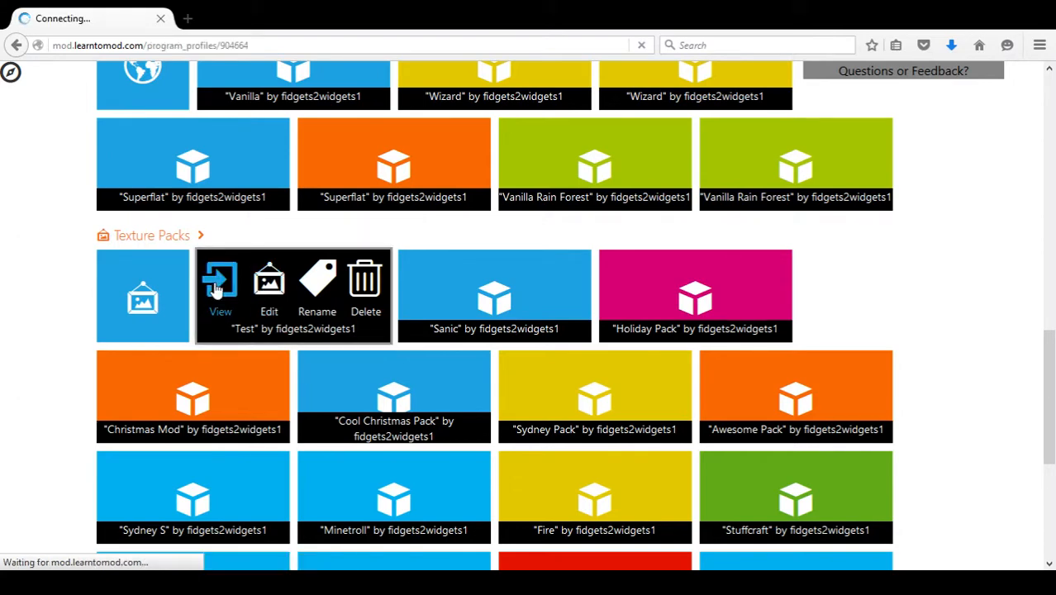
Review the Test pack's setResourcePack command and example block, then go back Home.
{"action": "left_click", "coordinate": [220, 290]}
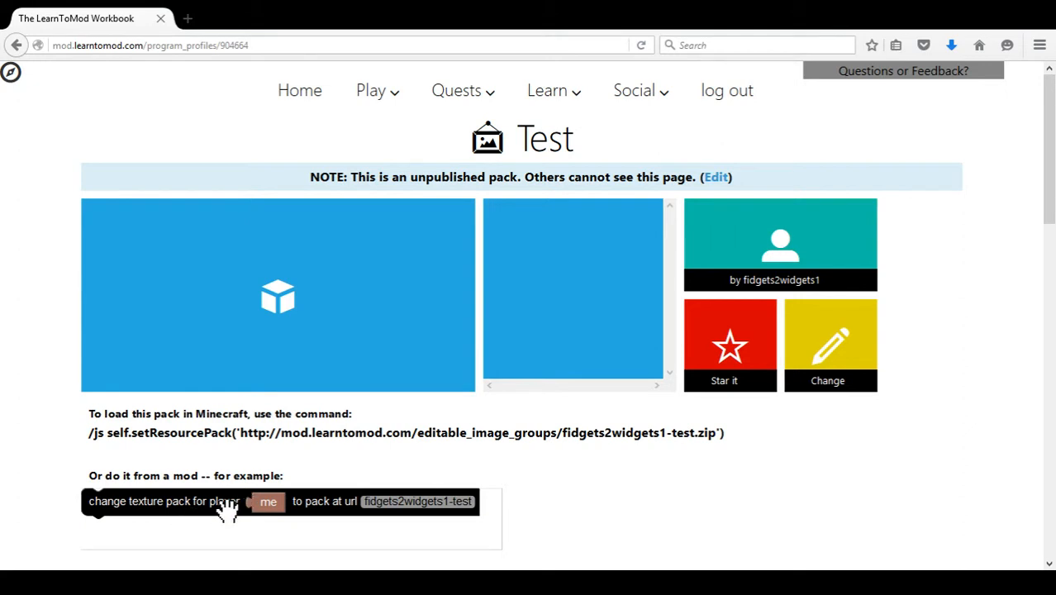
{"action": "mouse_move", "coordinate": [322, 511]}
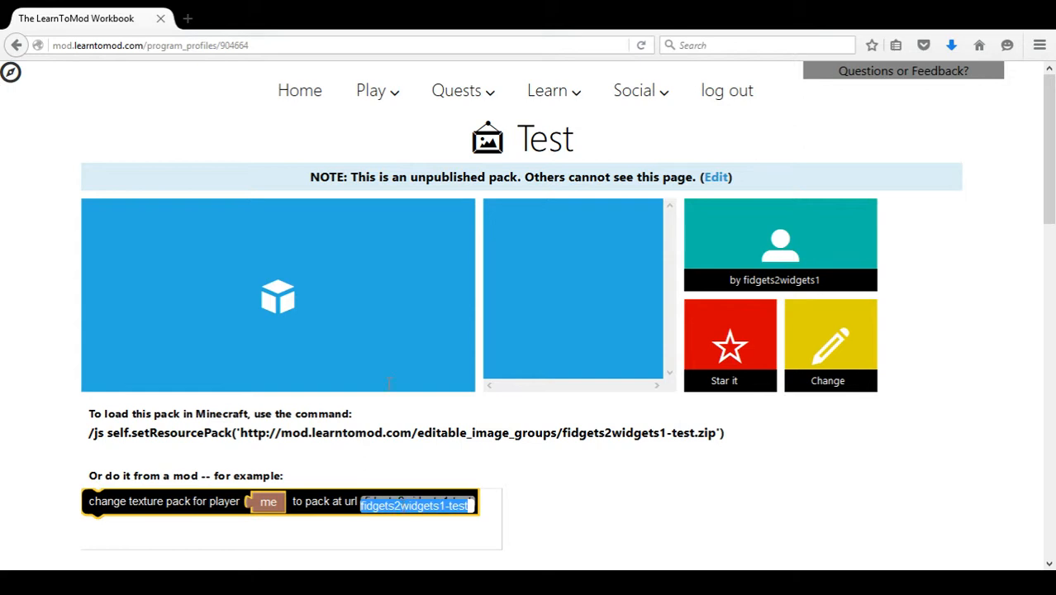
{"action": "left_click", "coordinate": [299, 90]}
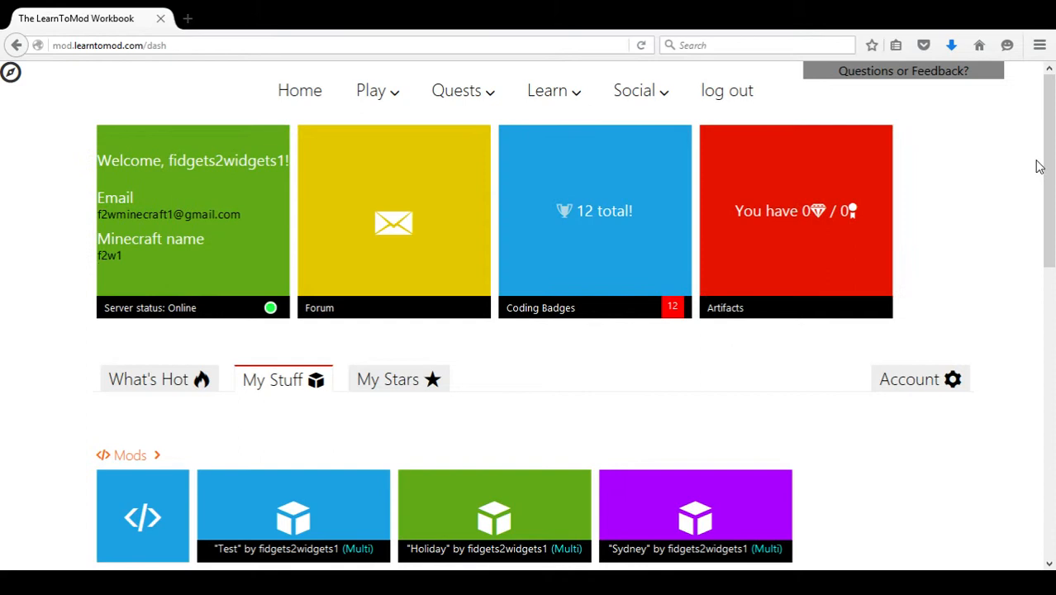
On the Your Mods page, enter 'test1' as the new mod's name.
{"action": "scroll", "scroll_direction": "down", "scroll_amount": 3}
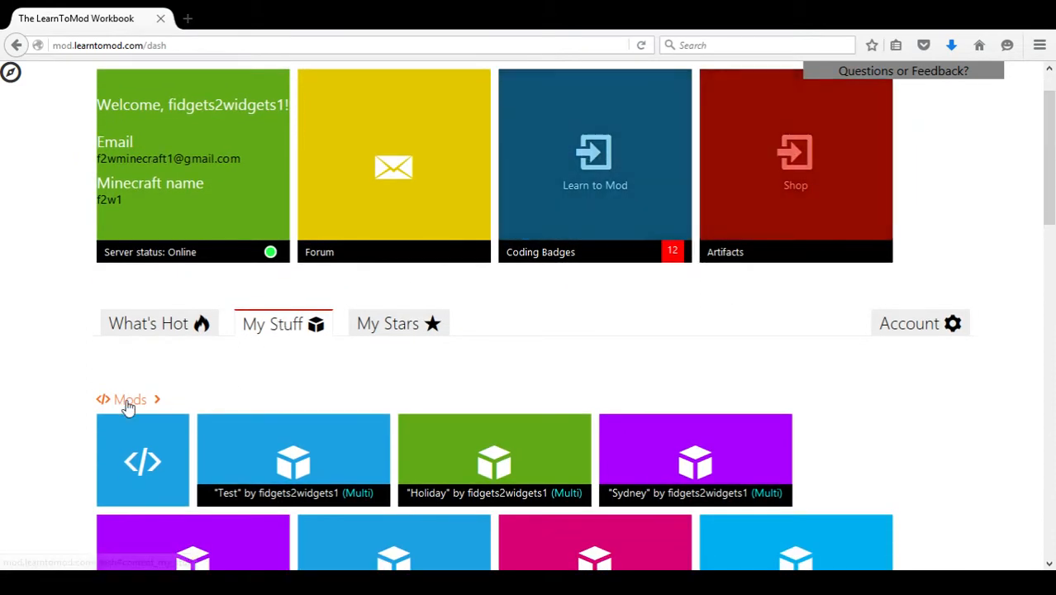
{"action": "left_click", "coordinate": [142, 460]}
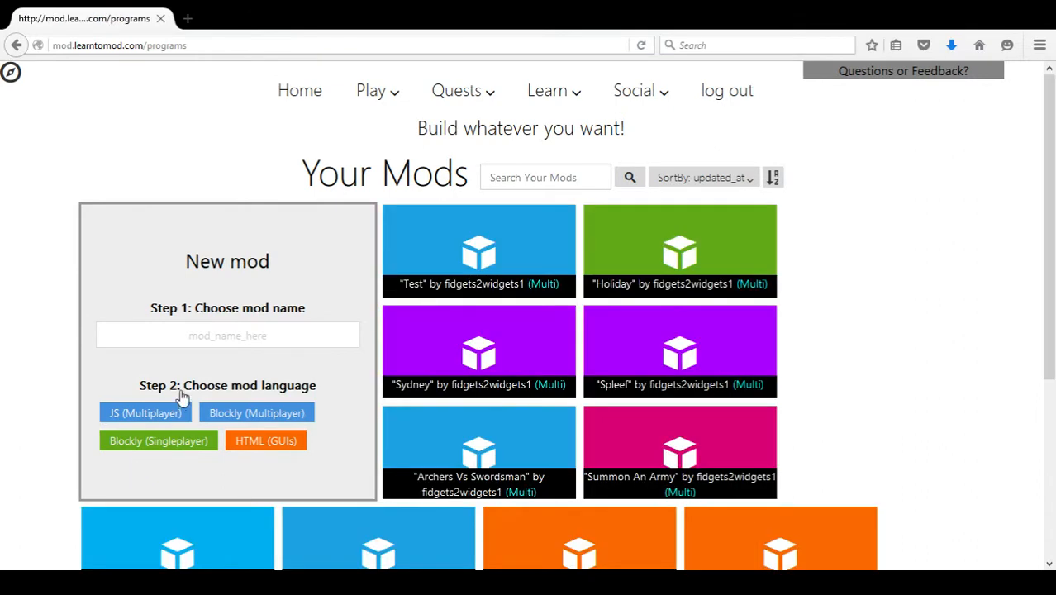
{"action": "left_click", "coordinate": [227, 335]}
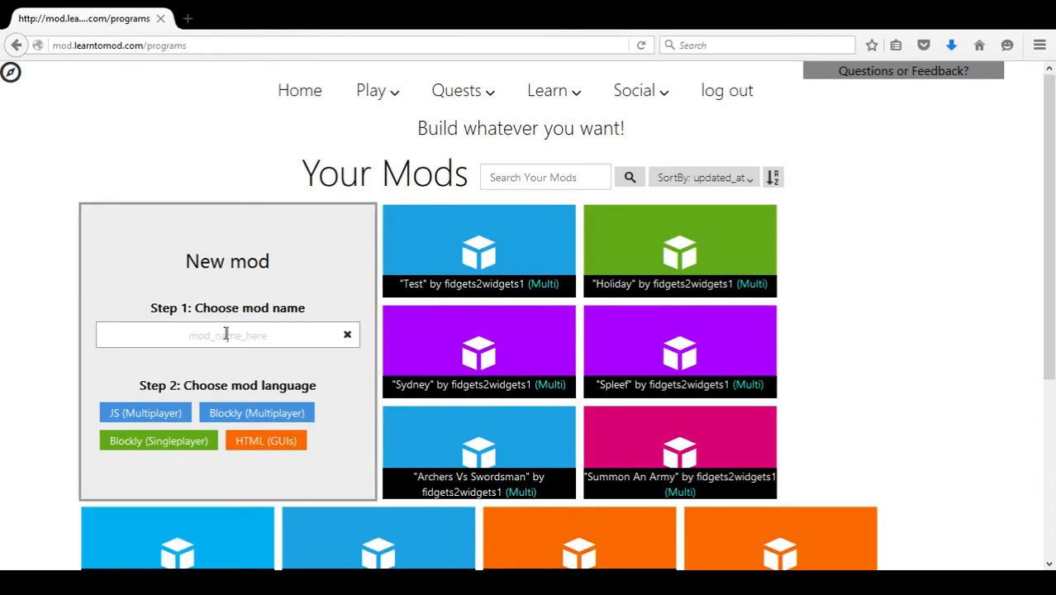
{"action": "type", "text": "test1"}
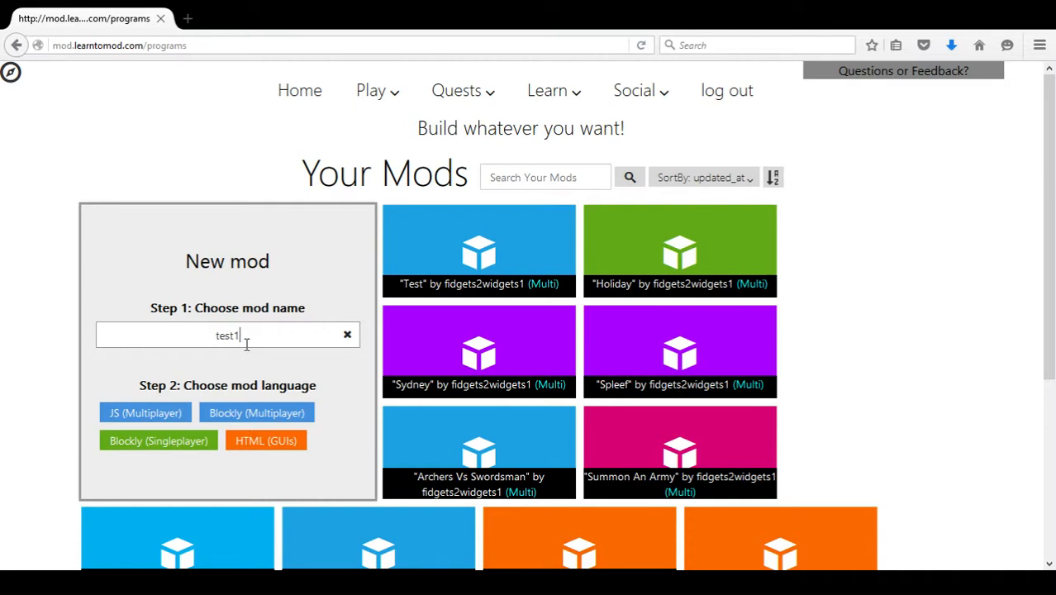
{"action": "mouse_move", "coordinate": [479, 248]}
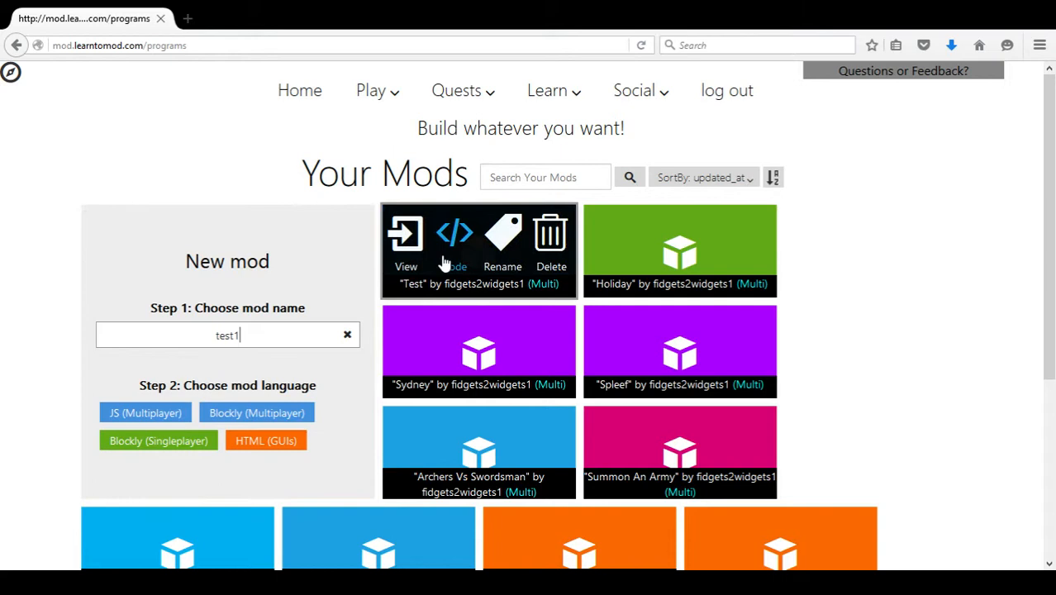
Open the existing test mod's code and expand the Minecraft block categories.
{"action": "left_click", "coordinate": [454, 239]}
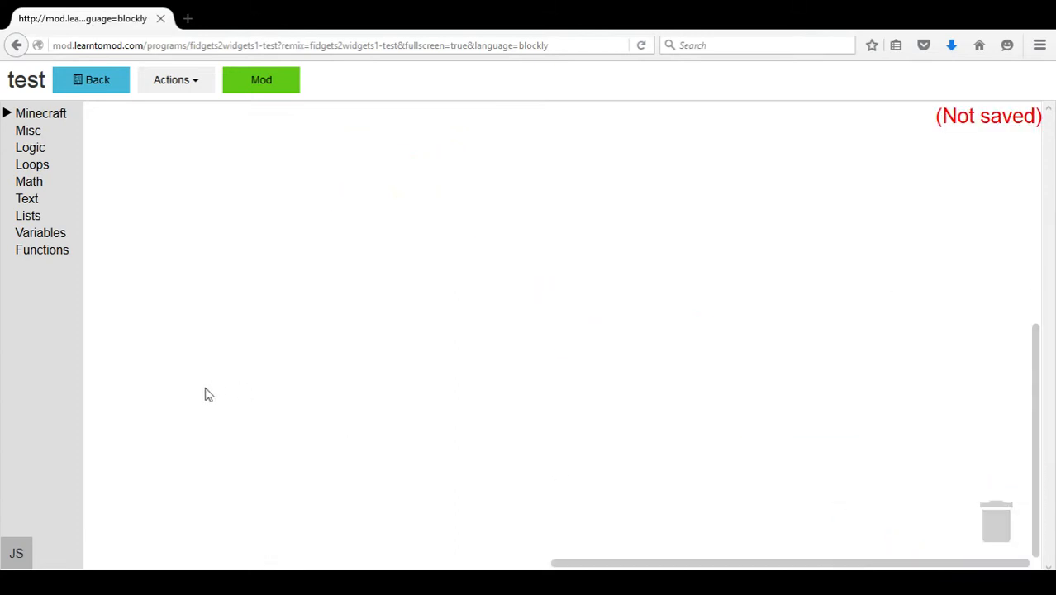
{"action": "mouse_move", "coordinate": [60, 147]}
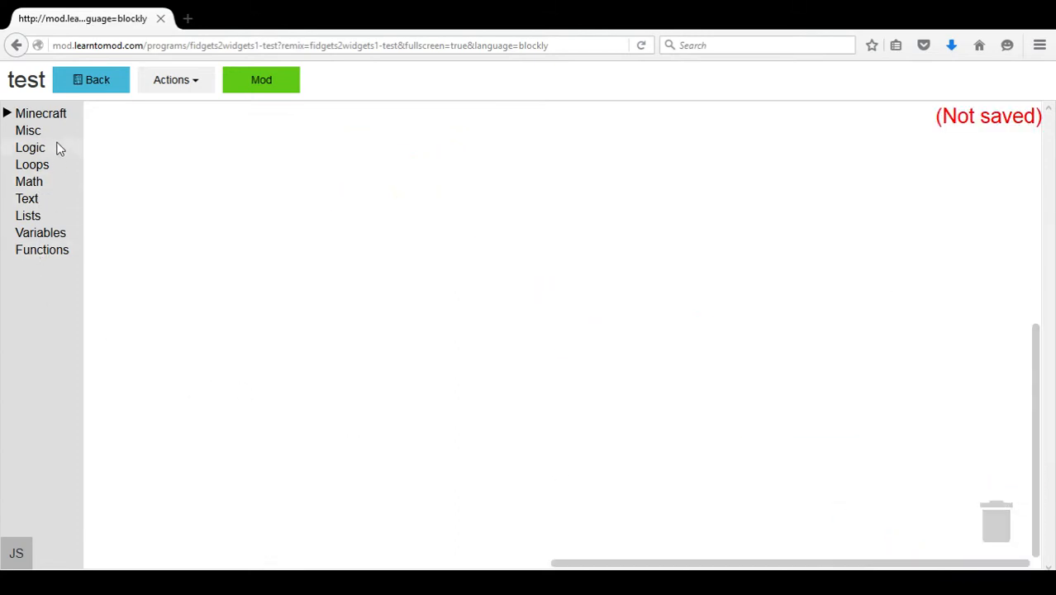
{"action": "left_click", "coordinate": [41, 113]}
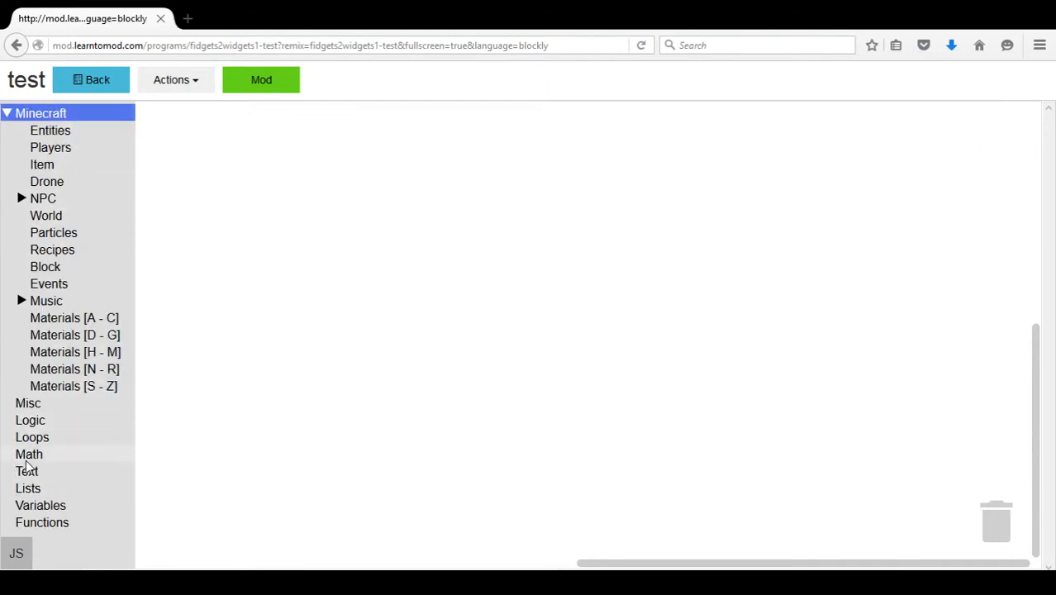
{"action": "left_click", "coordinate": [41, 521]}
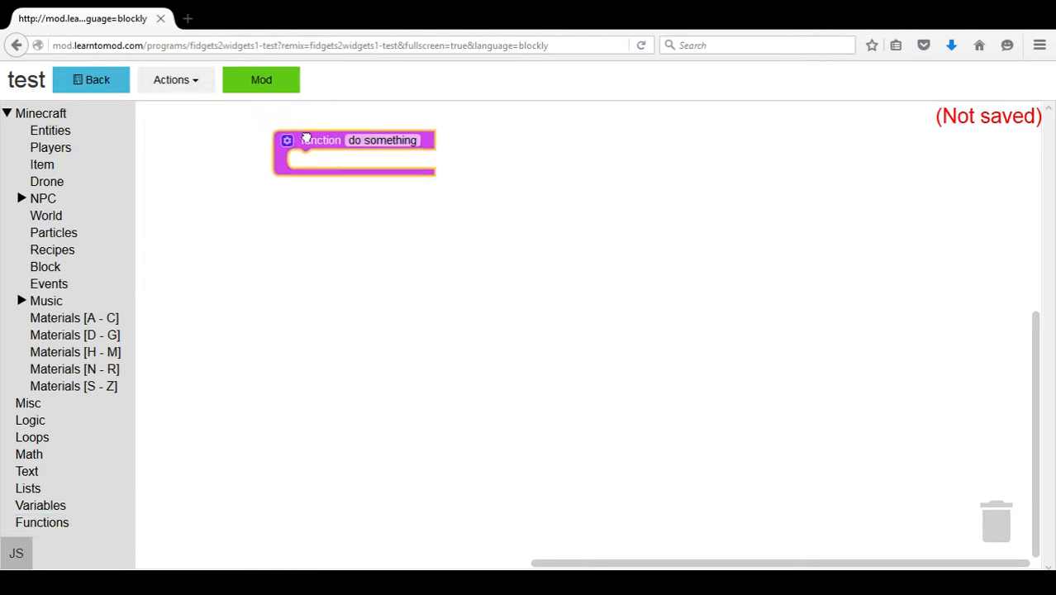
Rename the function block from 'do something' to 'main'.
{"action": "left_click", "coordinate": [382, 141]}
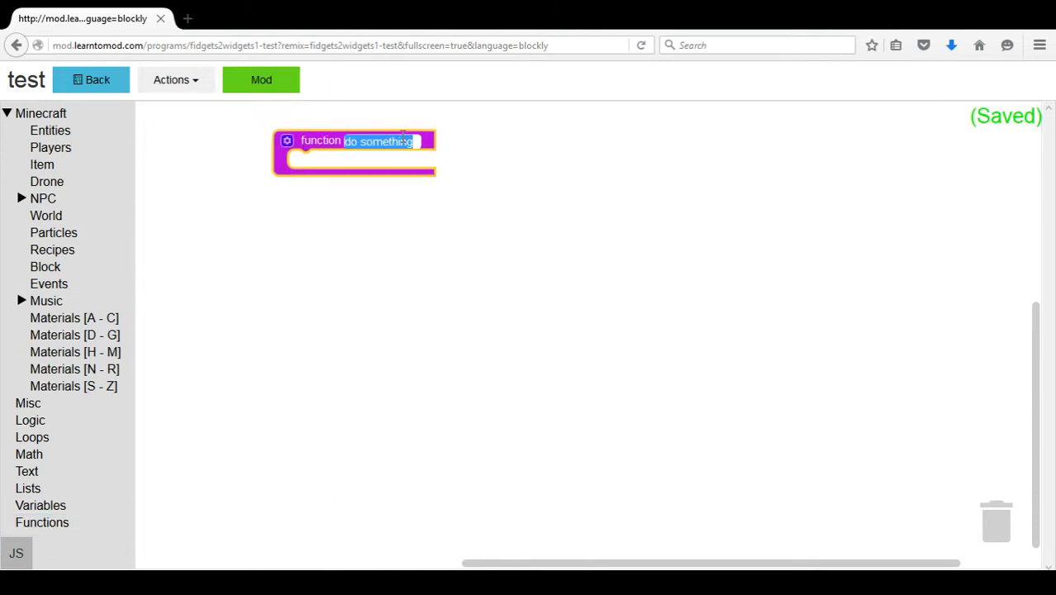
{"action": "type", "text": "ma"}
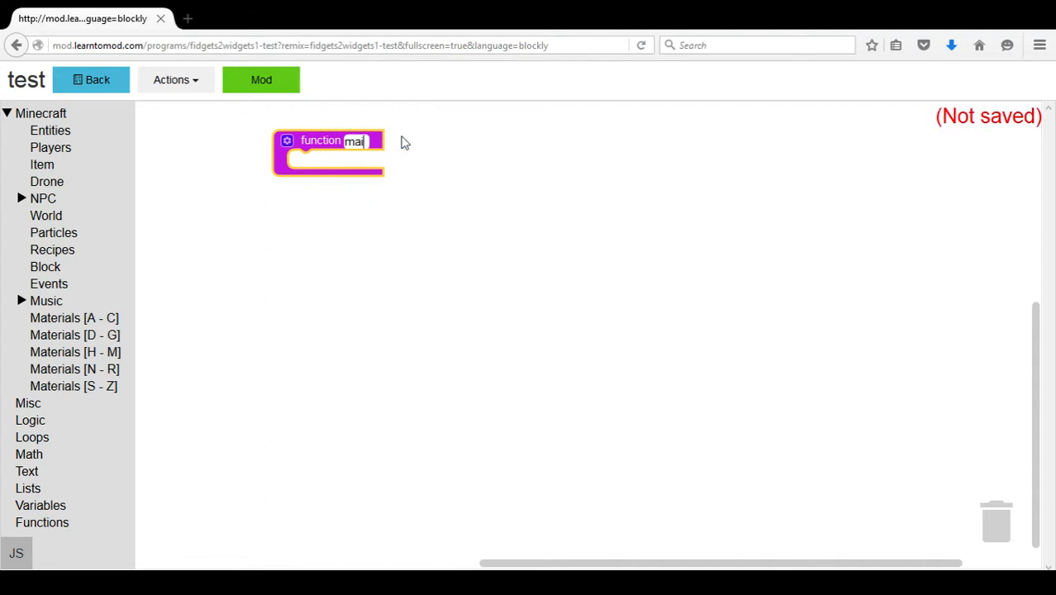
{"action": "type", "text": "in"}
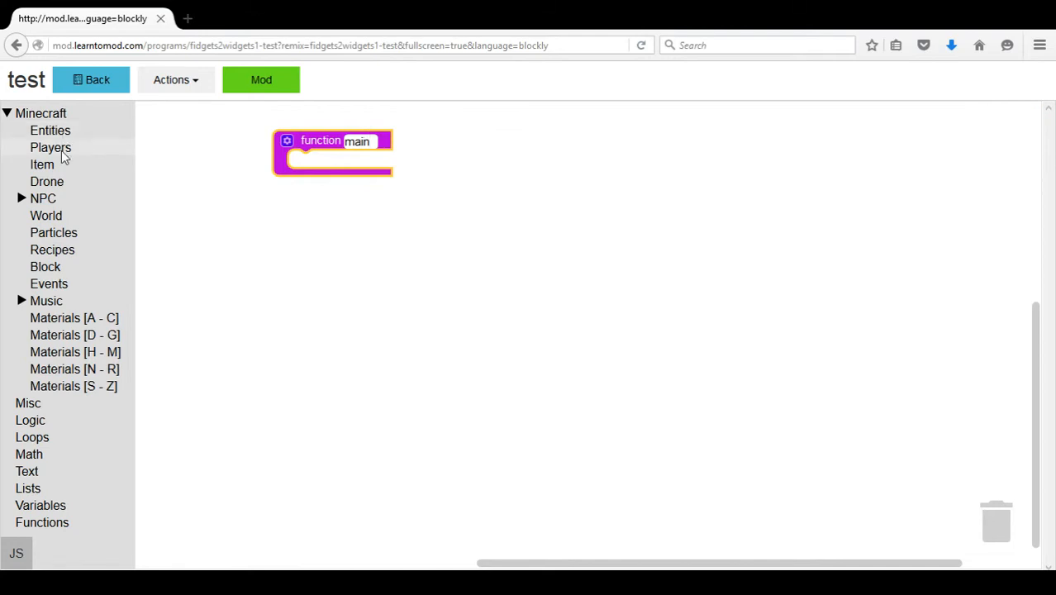
{"action": "left_click", "coordinate": [51, 147]}
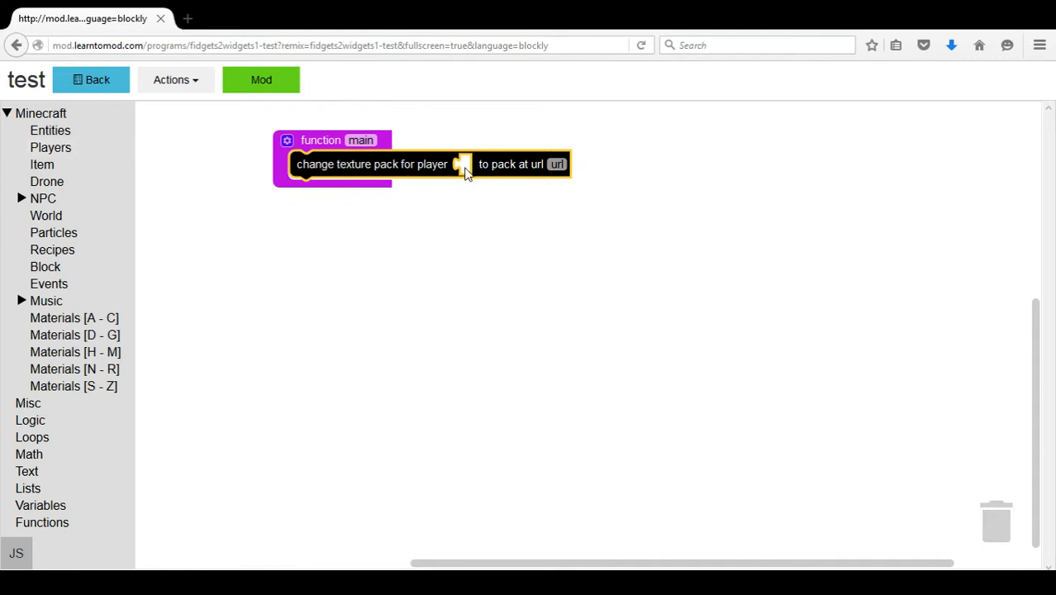
Set the texture pack block to player 'me' and url 'fidgets2widgets1-test', then build.
{"action": "left_click", "coordinate": [50, 147]}
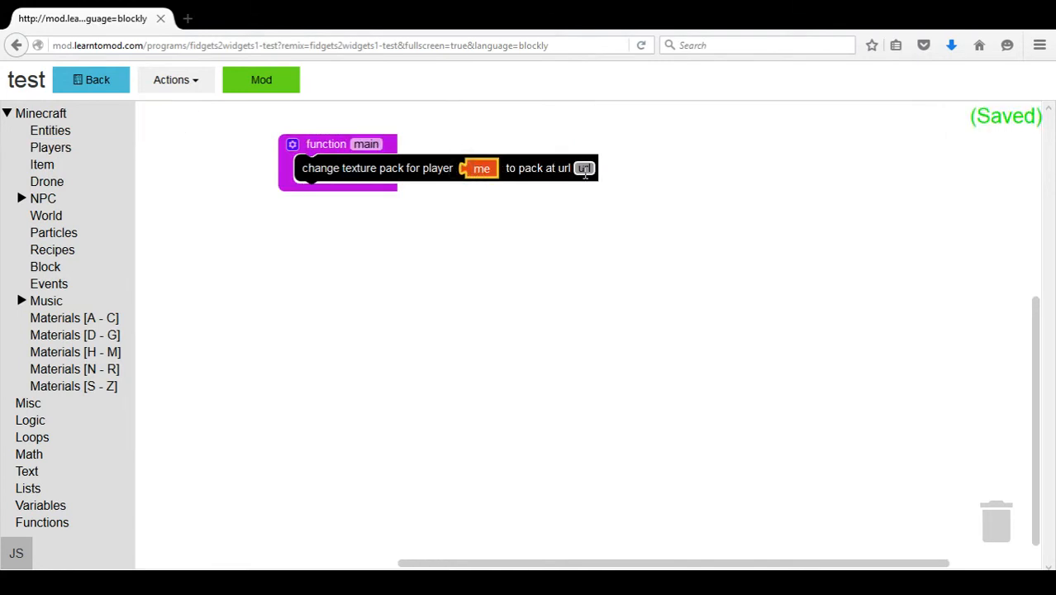
{"action": "left_click", "coordinate": [582, 168]}
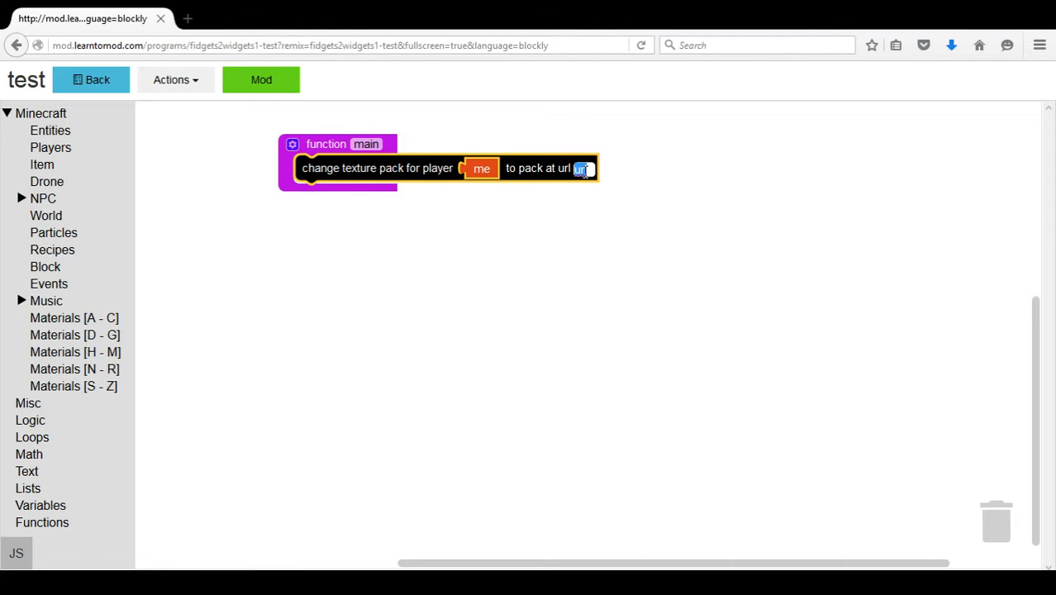
{"action": "type", "text": "fidgets2widgets1-test"}
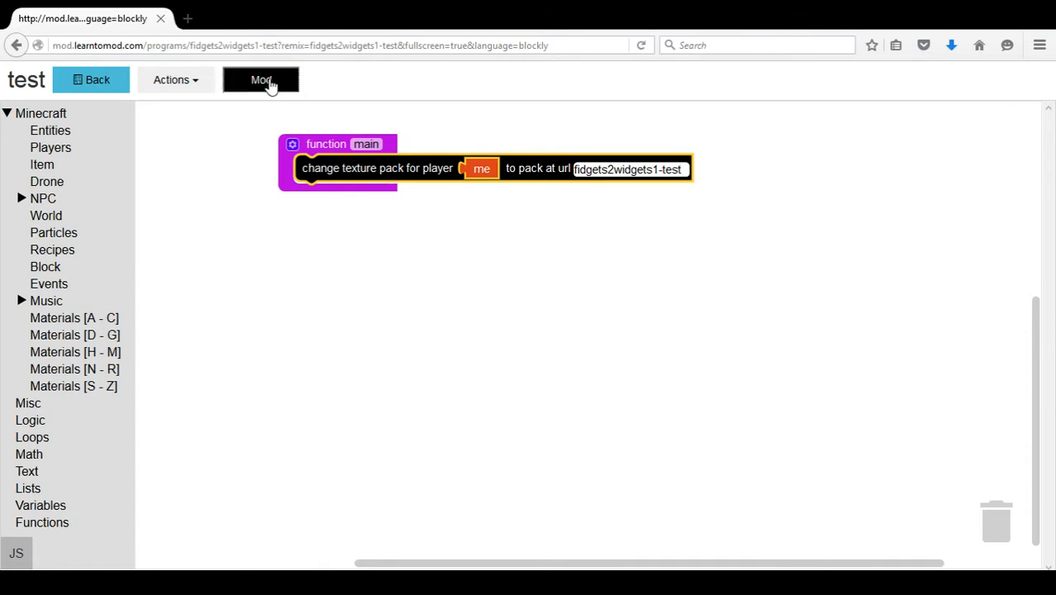
{"action": "left_click", "coordinate": [261, 79]}
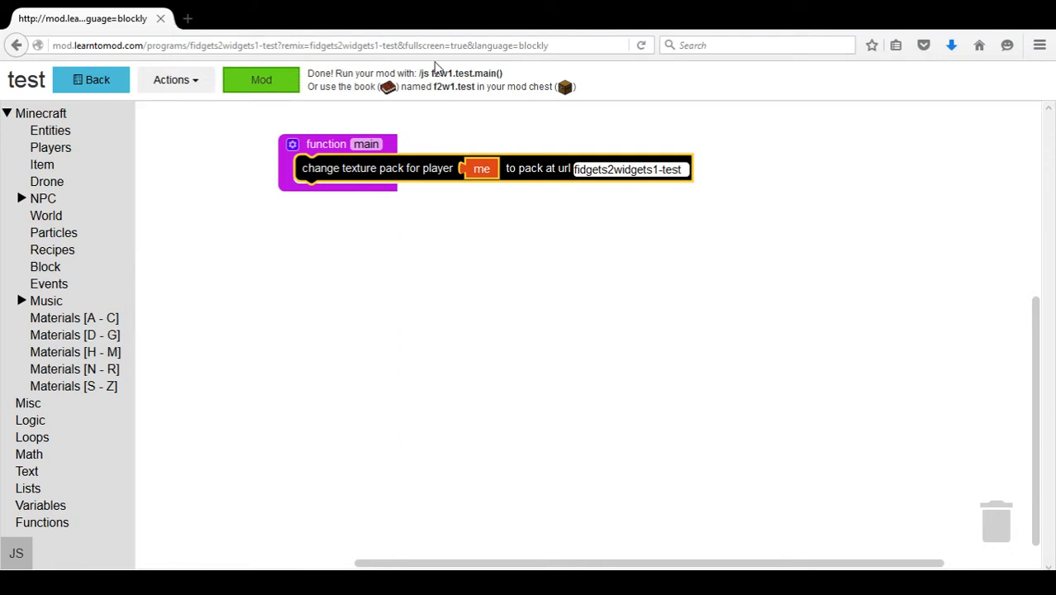
{"action": "mouse_move", "coordinate": [419, 74]}
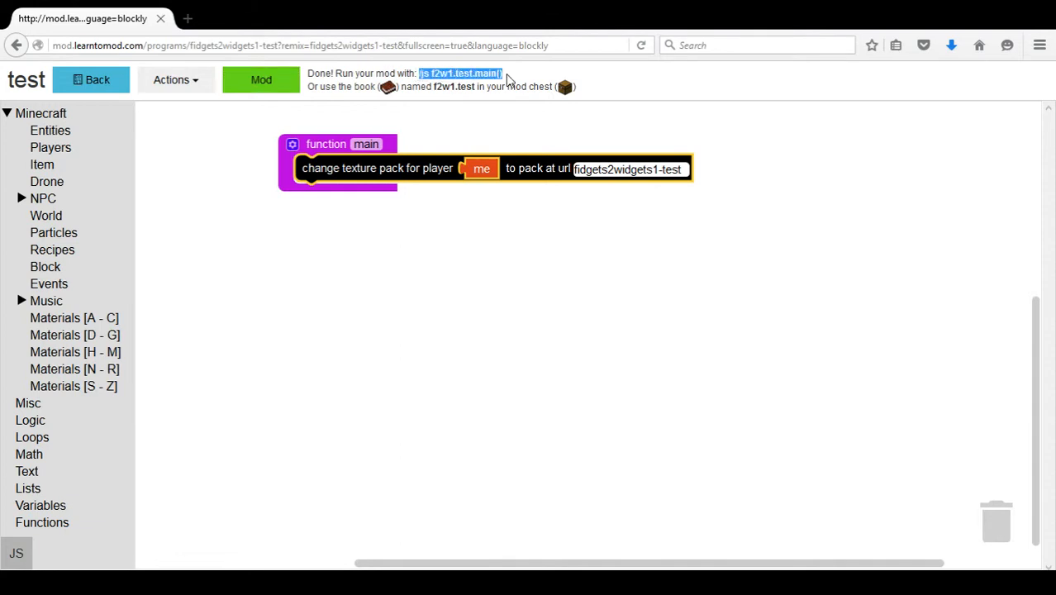
{"action": "mouse_move", "coordinate": [424, 88]}
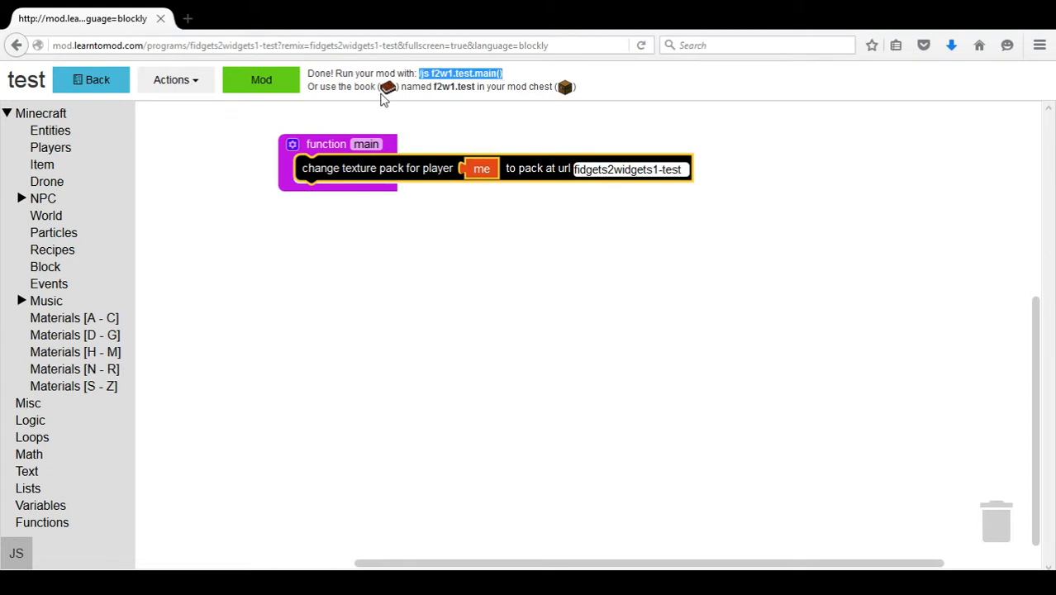
{"action": "mouse_move", "coordinate": [432, 93]}
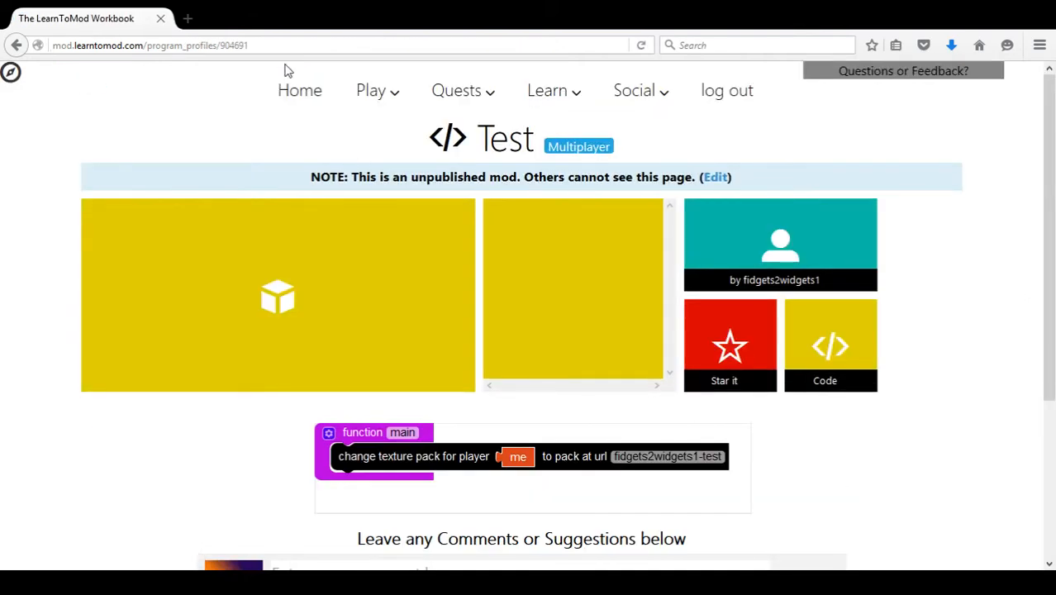
Return Home and open the Minecraft Connect badge guide.
{"action": "left_click", "coordinate": [300, 90]}
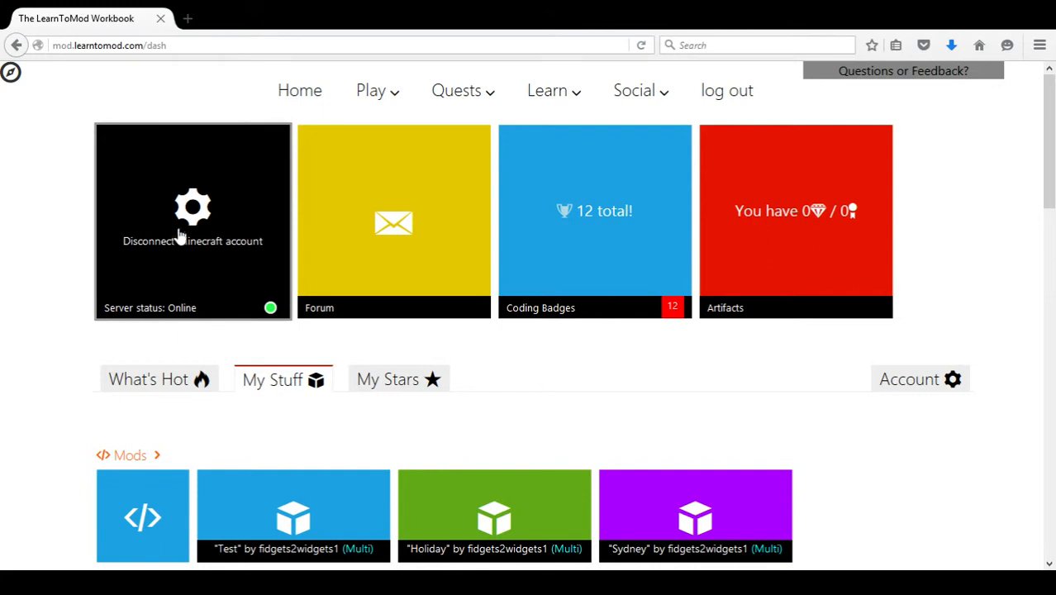
{"action": "left_click", "coordinate": [193, 221]}
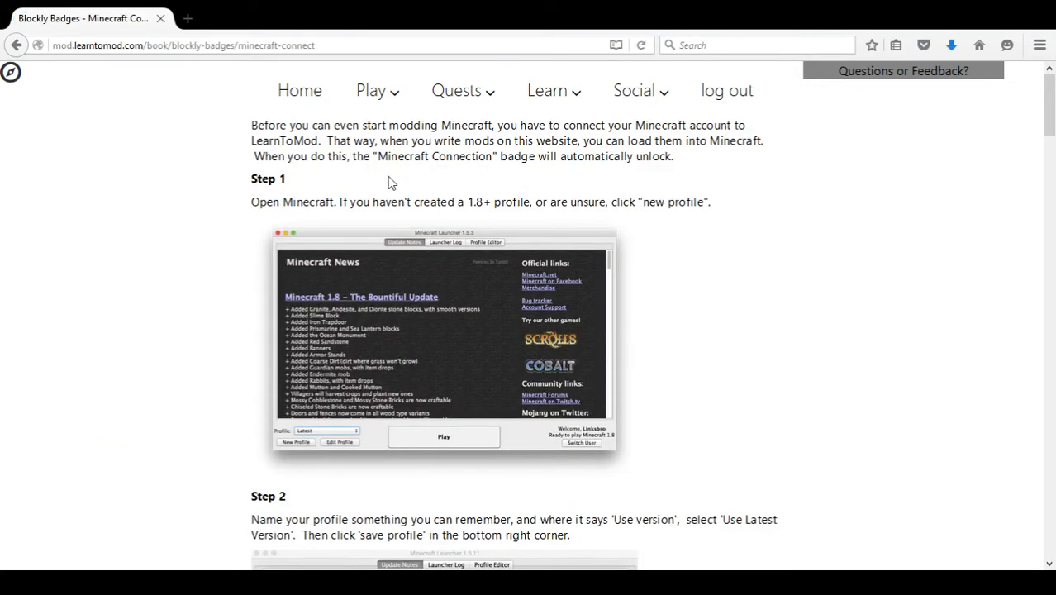
Connect Minecraft username 'F2W' and dismiss the Badge unlocked popup.
{"action": "scroll", "scroll_direction": "down", "scroll_amount": 3}
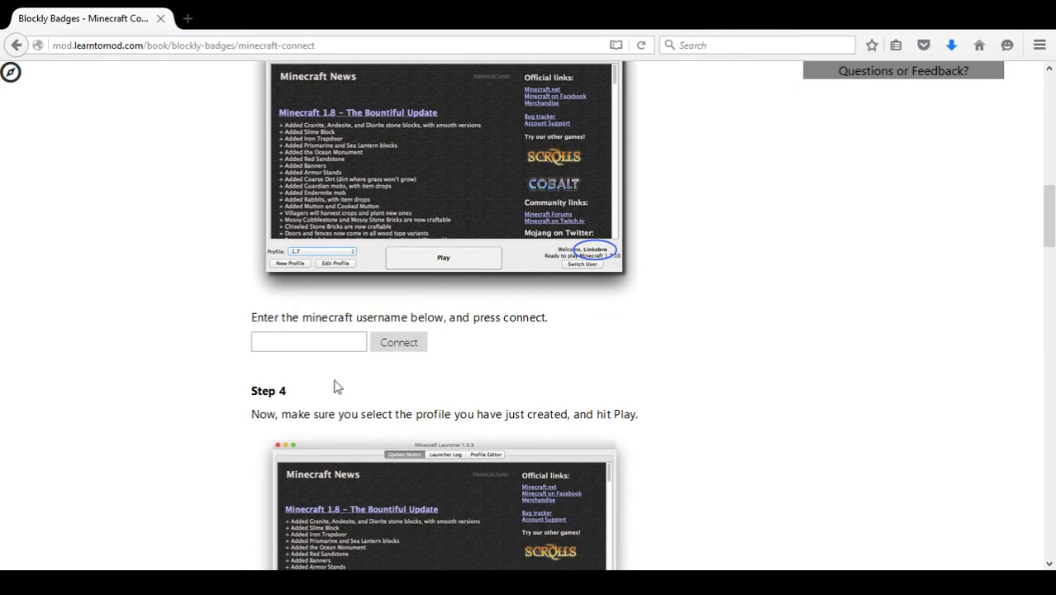
{"action": "left_click", "coordinate": [308, 342]}
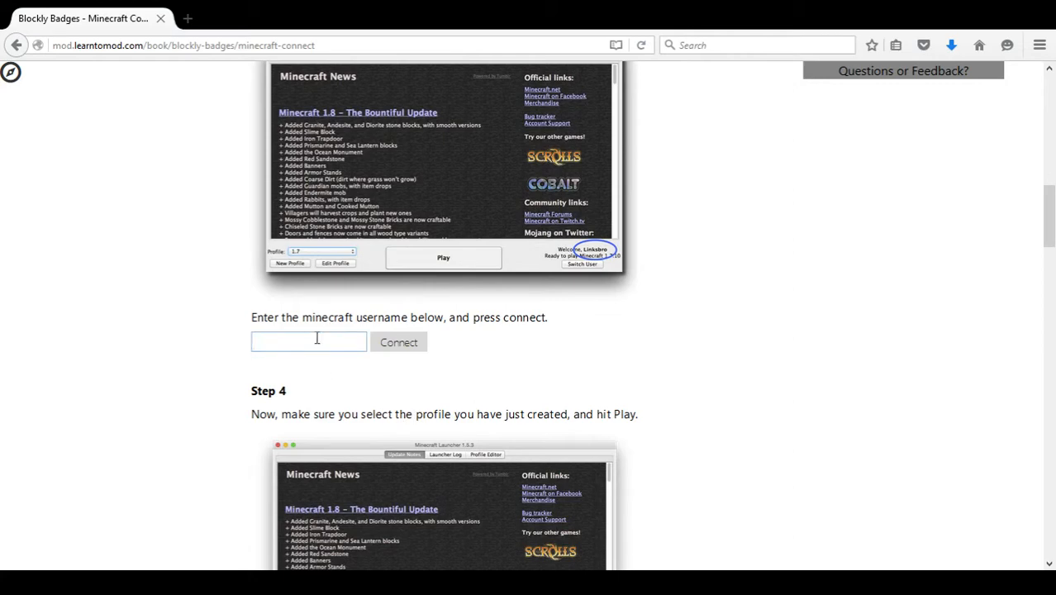
{"action": "type", "text": "F"}
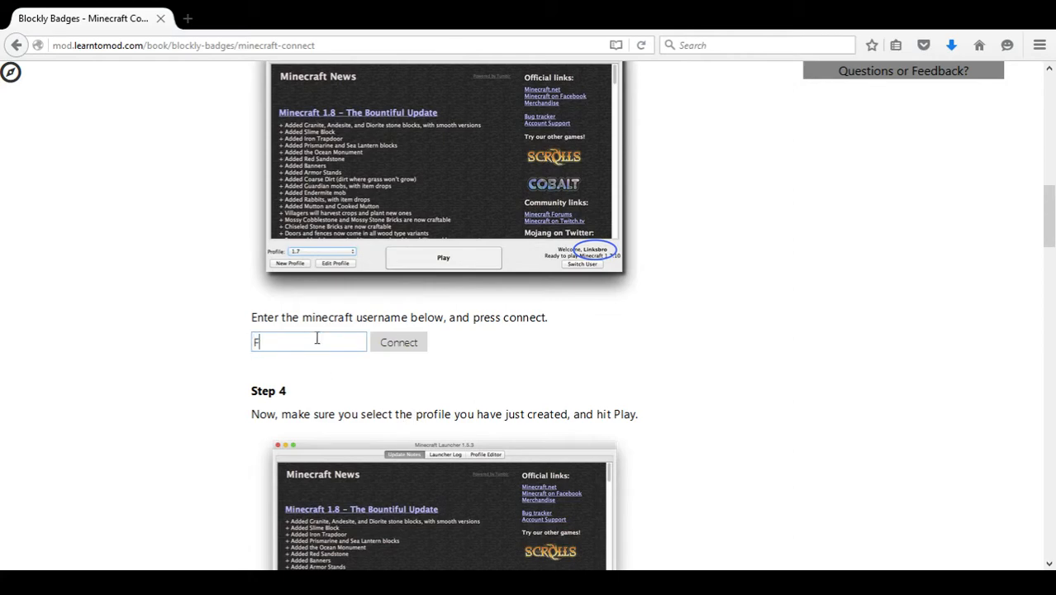
{"action": "type", "text": "2W"}
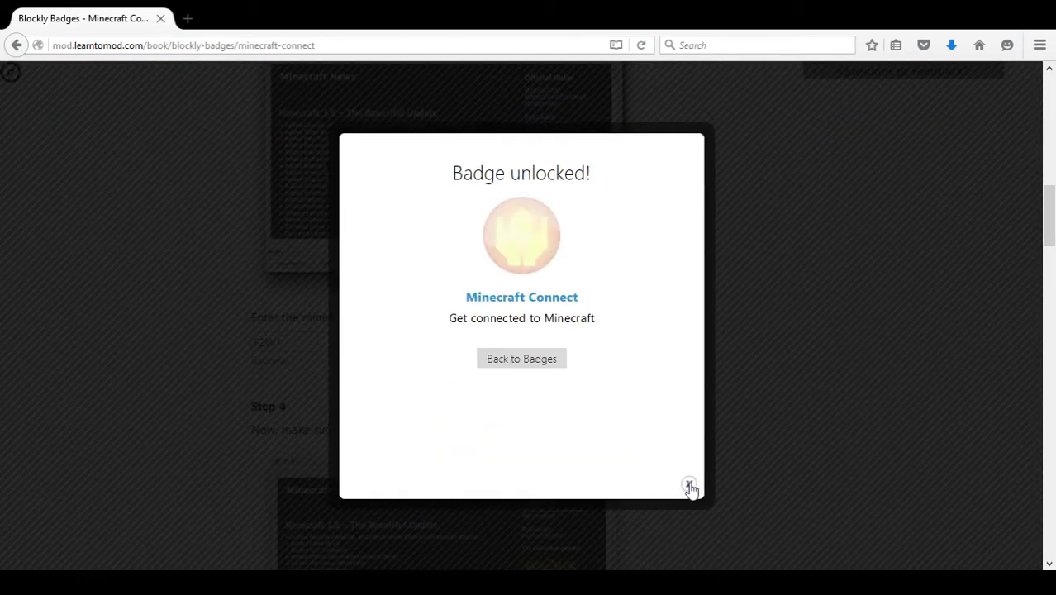
{"action": "left_click", "coordinate": [690, 485]}
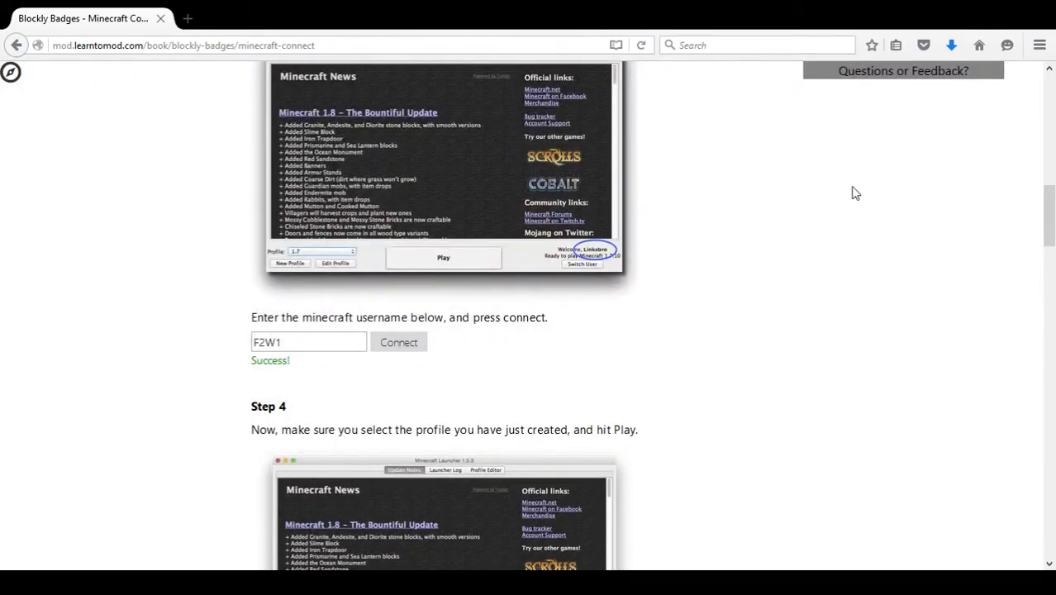
Read through guide Steps 4–8 on adding and joining the server, then return Home.
{"action": "scroll", "scroll_direction": "down", "scroll_amount": 3}
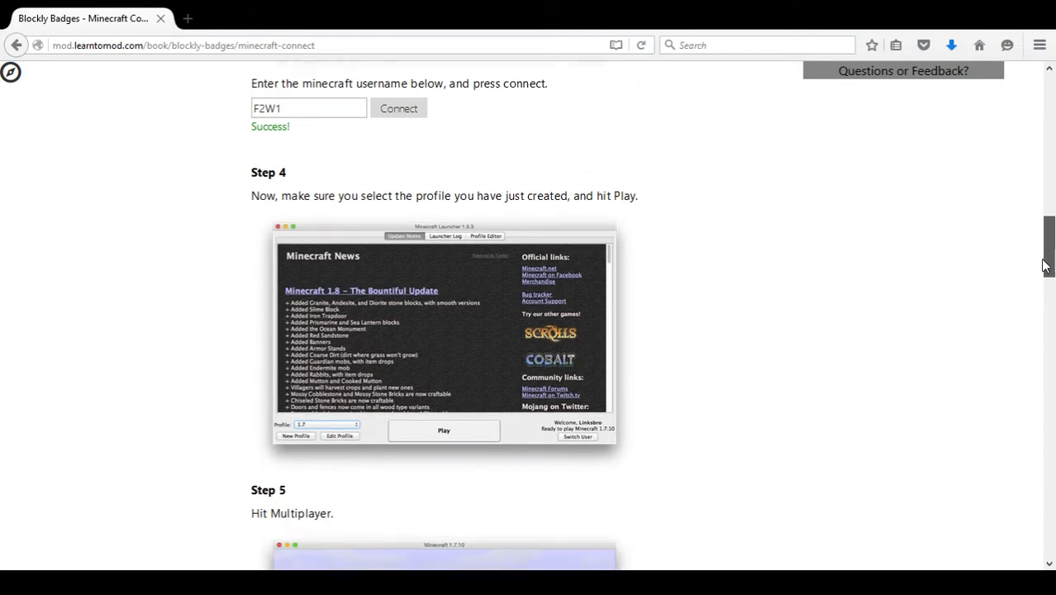
{"action": "scroll", "scroll_direction": "down", "scroll_amount": 3}
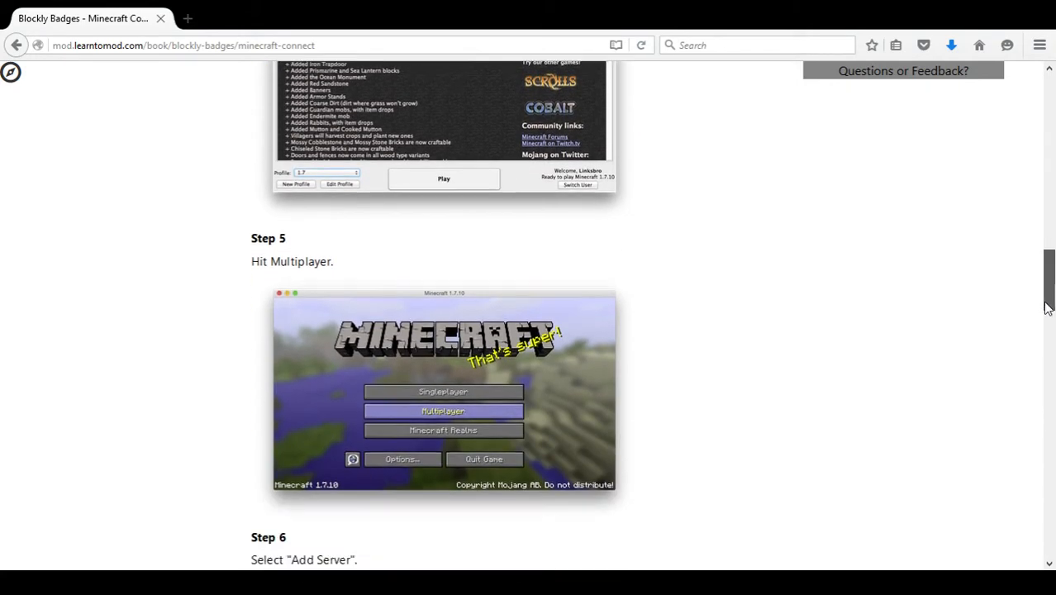
{"action": "scroll", "scroll_direction": "down", "scroll_amount": 3}
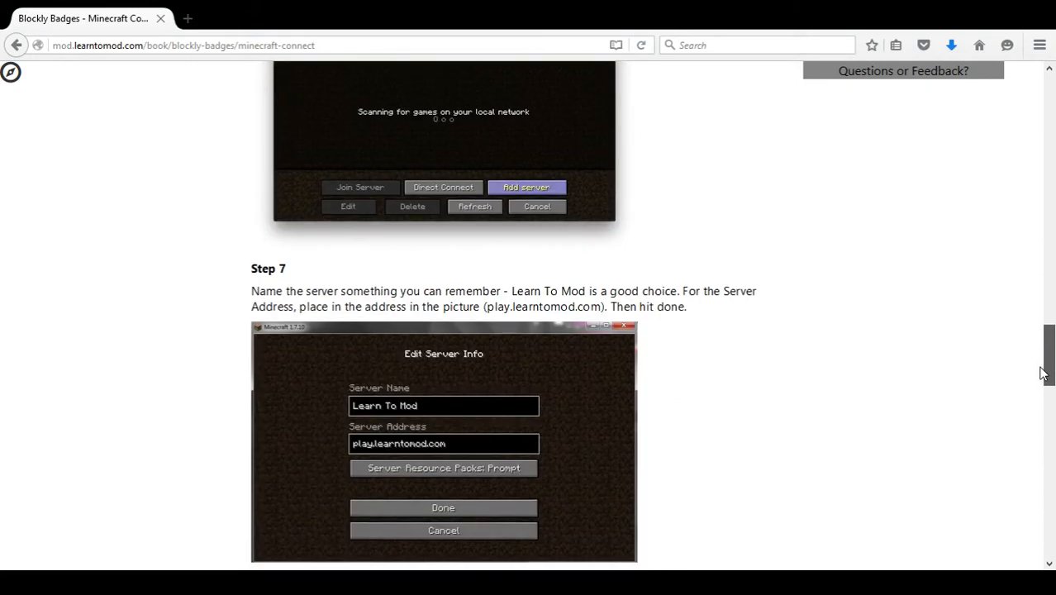
{"action": "scroll", "scroll_direction": "down", "scroll_amount": 3}
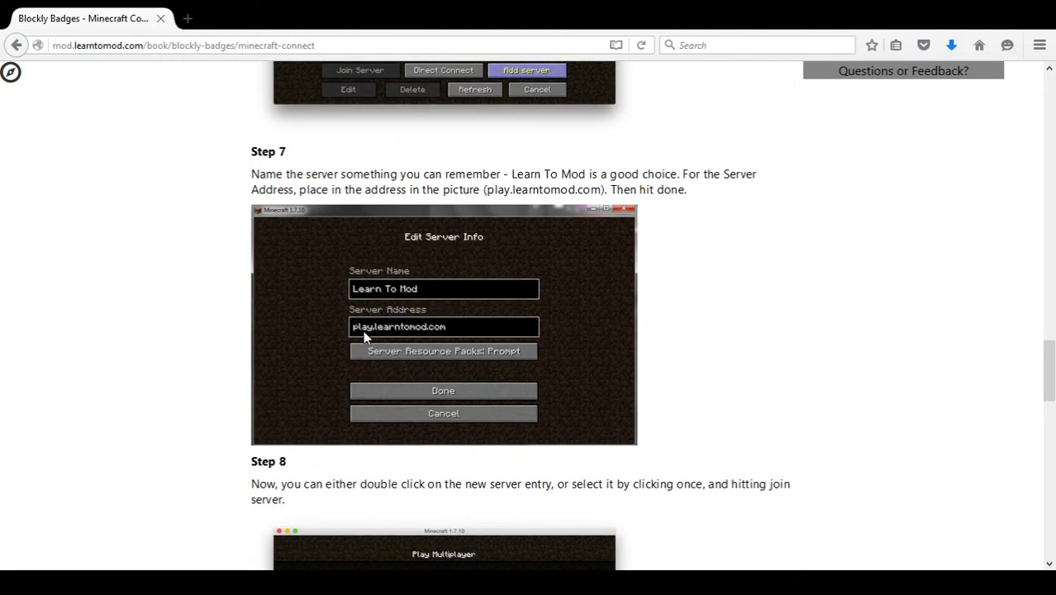
{"action": "mouse_move", "coordinate": [417, 340]}
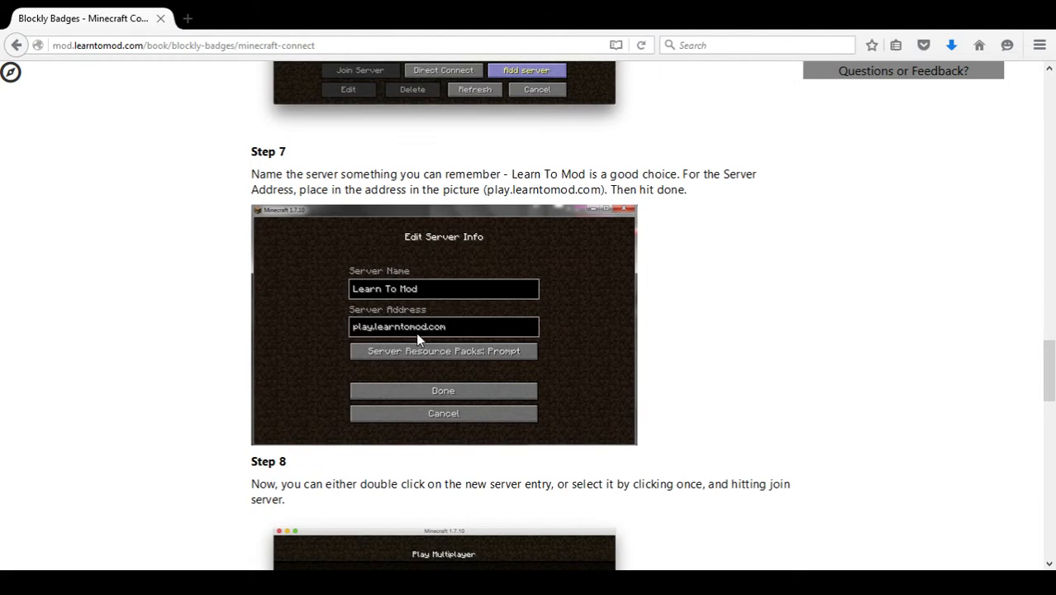
{"action": "scroll", "scroll_direction": "down", "scroll_amount": 3}
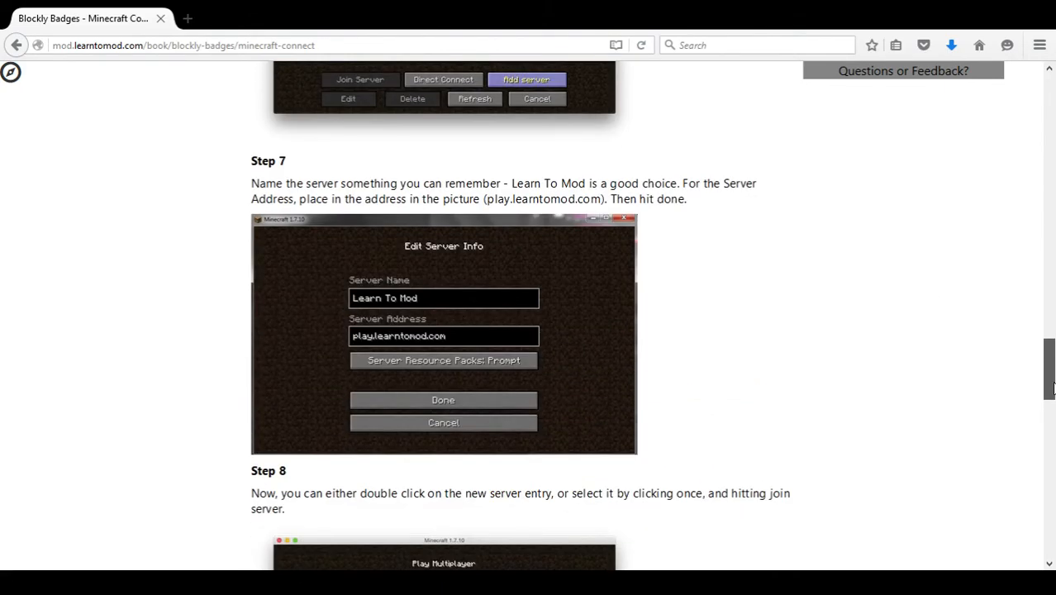
{"action": "scroll", "scroll_direction": "up", "scroll_amount": 3}
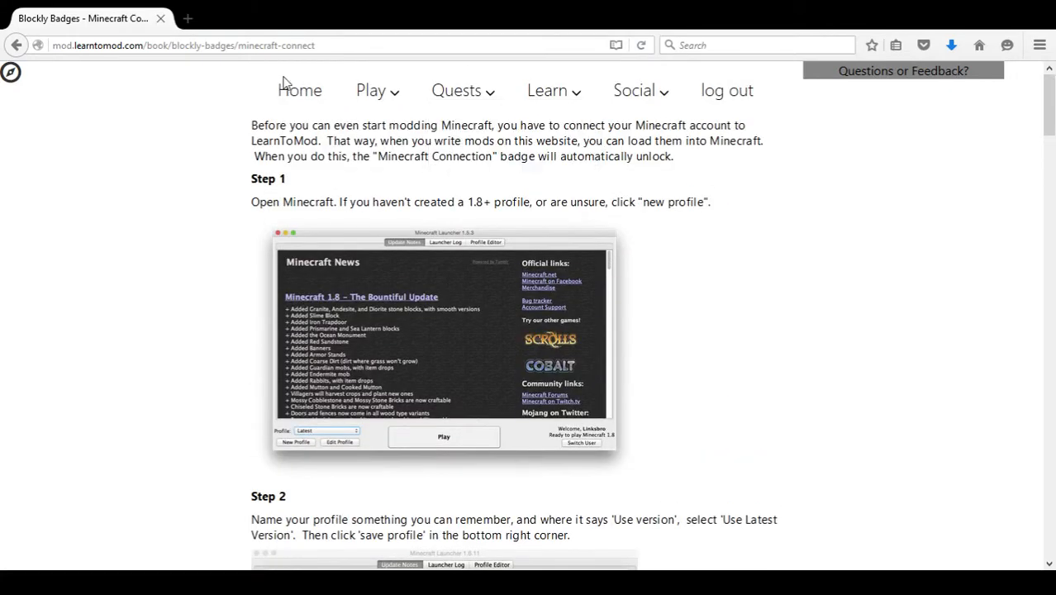
{"action": "left_click", "coordinate": [300, 90]}
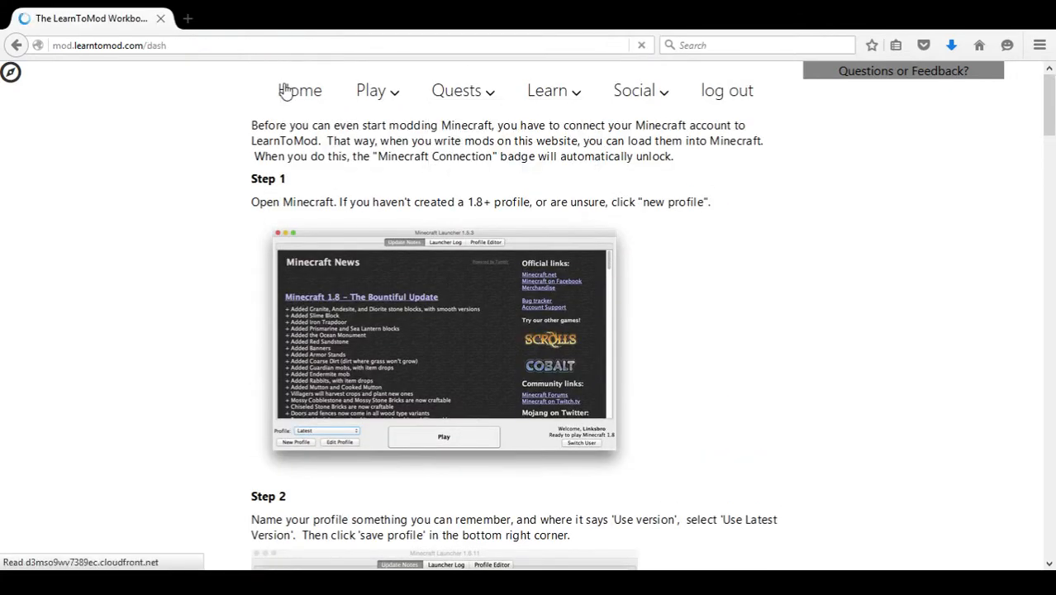